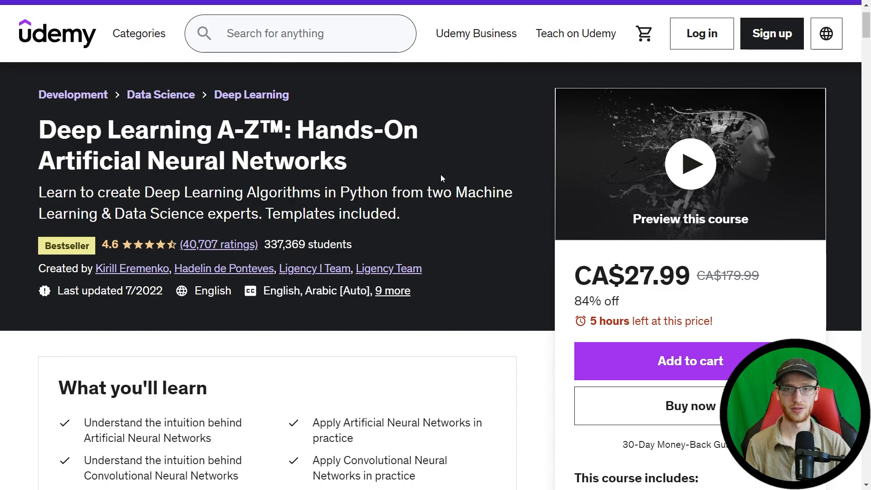
pyautogui.moveTo(548, 189)
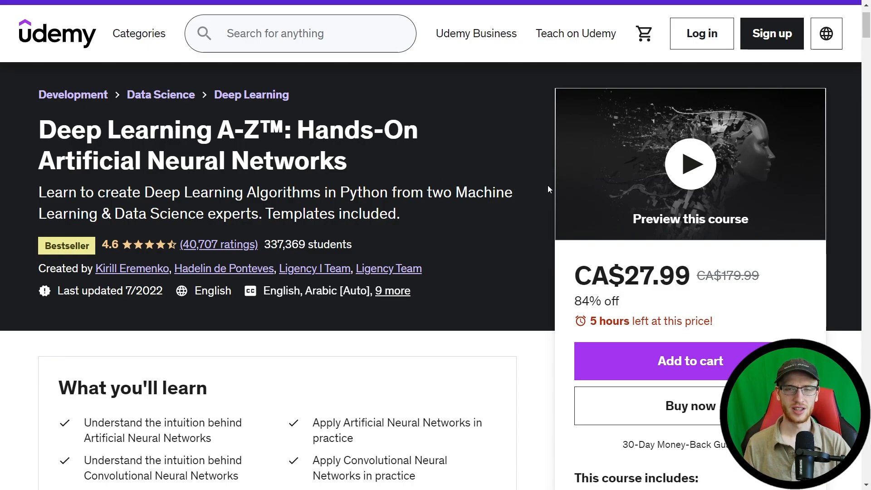
pyautogui.moveTo(696, 117)
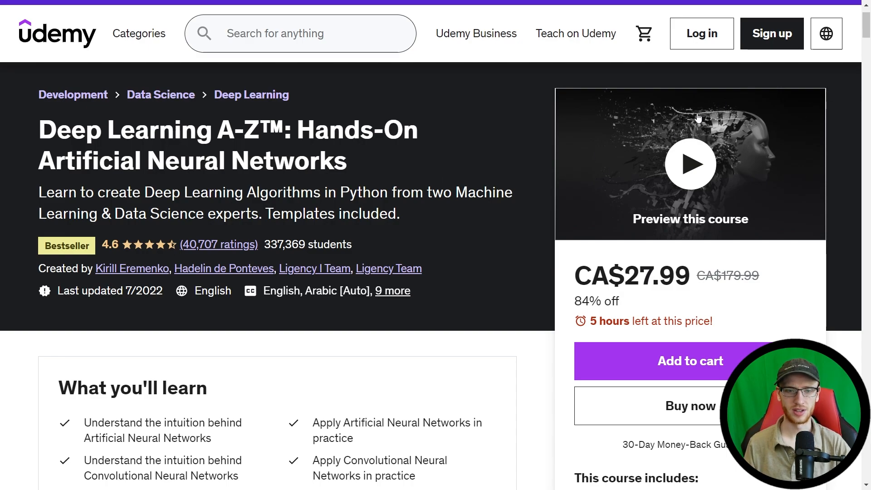
# Step: Scroll through the curriculum to Requirements and back to the Course content overview
pyautogui.scroll(-3)
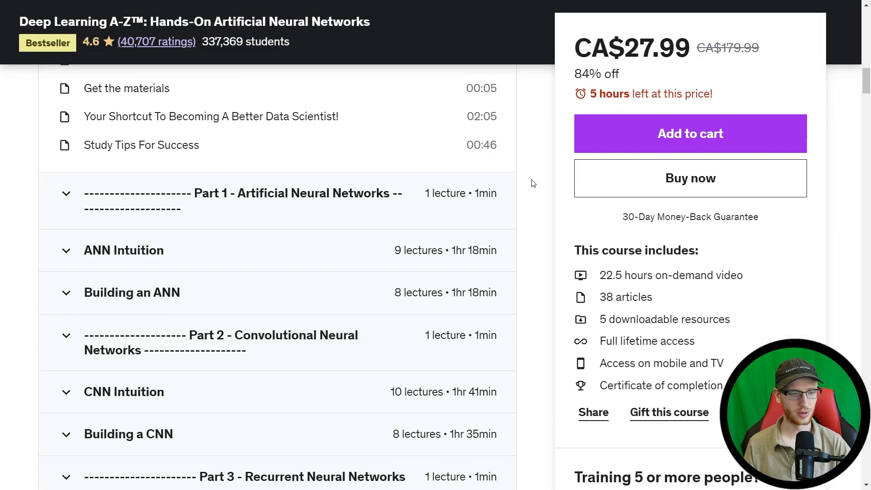
pyautogui.scroll(-3)
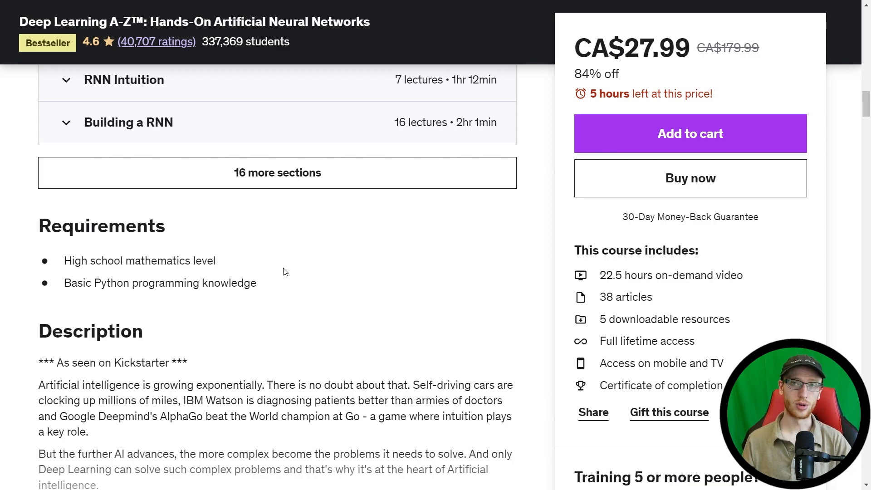
pyautogui.moveTo(510, 218)
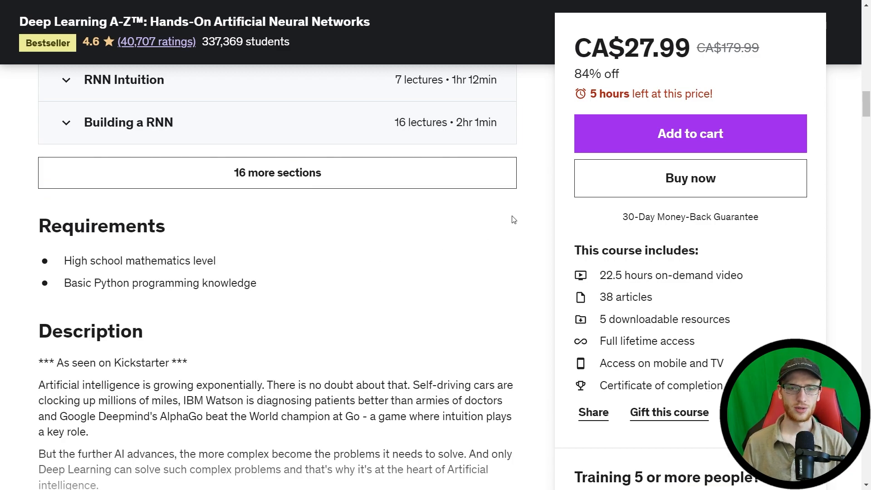
pyautogui.moveTo(706, 82)
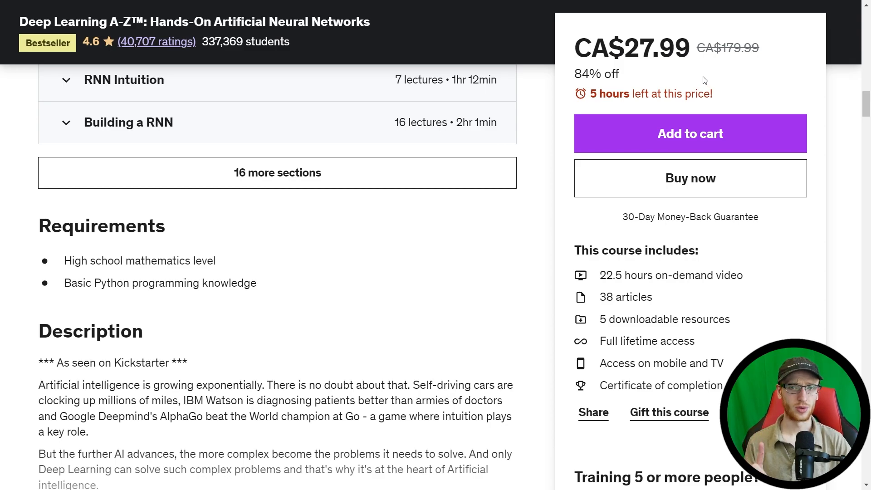
pyautogui.moveTo(507, 200)
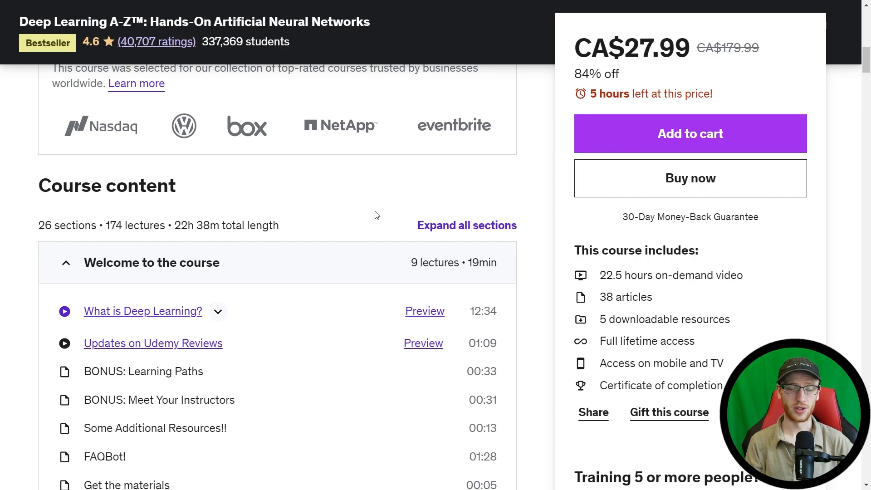
pyautogui.moveTo(354, 221)
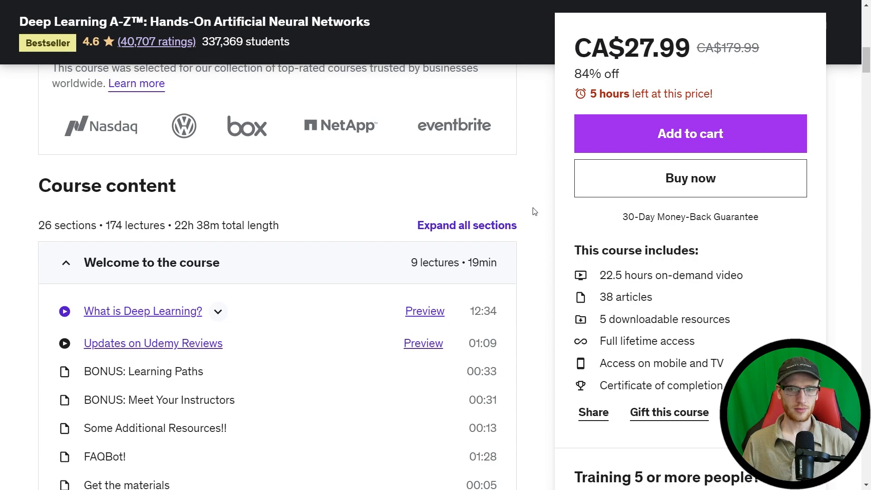
pyautogui.moveTo(533, 174)
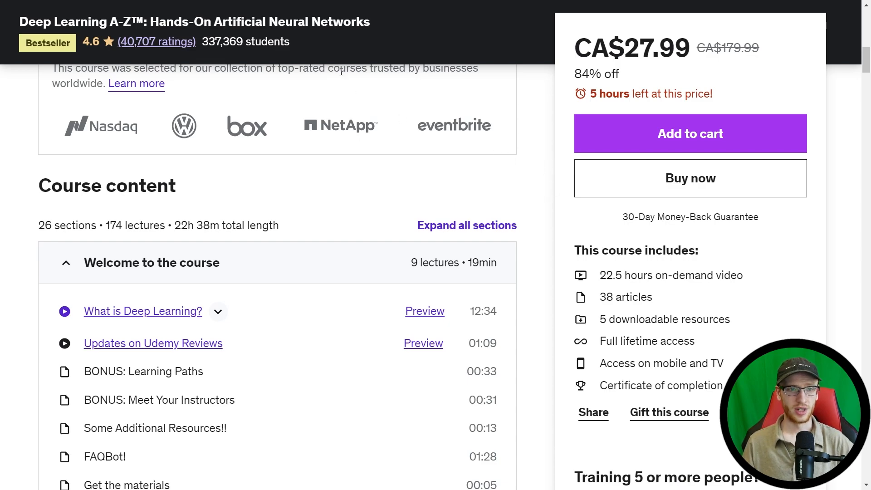
pyautogui.moveTo(550, 129)
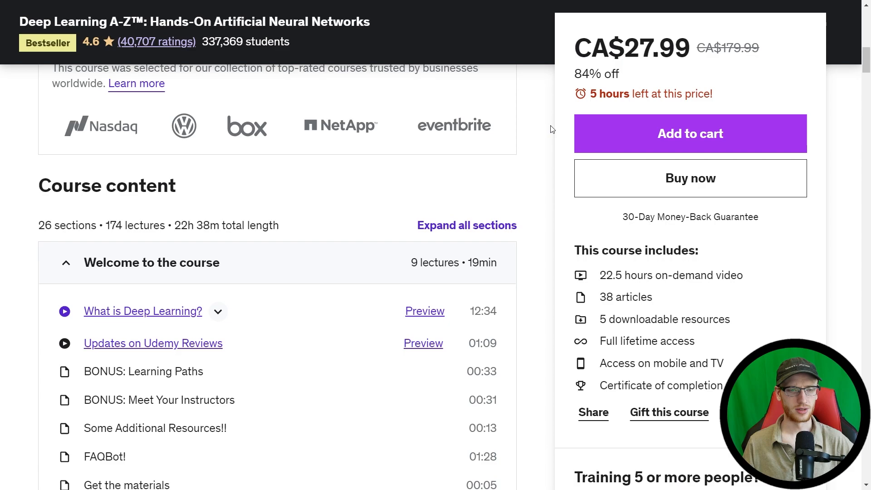
# Step: Scroll the What you'll learn box into view, from ANN intuition to AutoEncoders
pyautogui.scroll(-3)
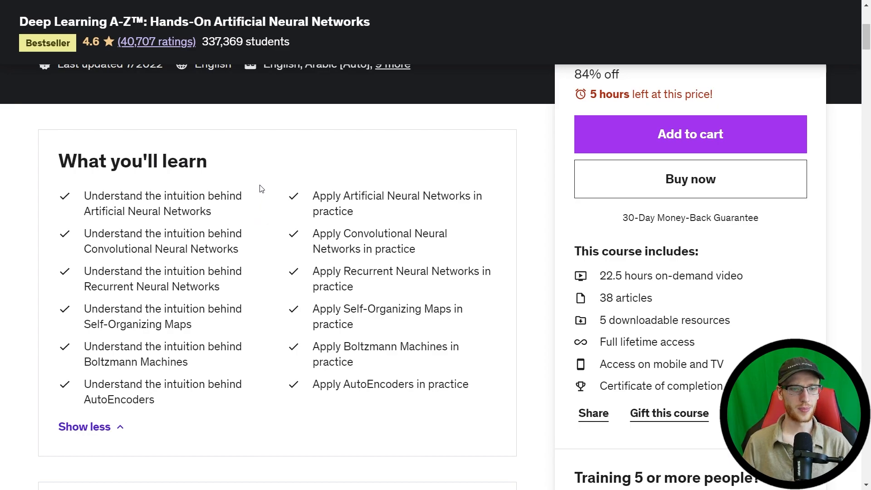
pyautogui.moveTo(253, 214)
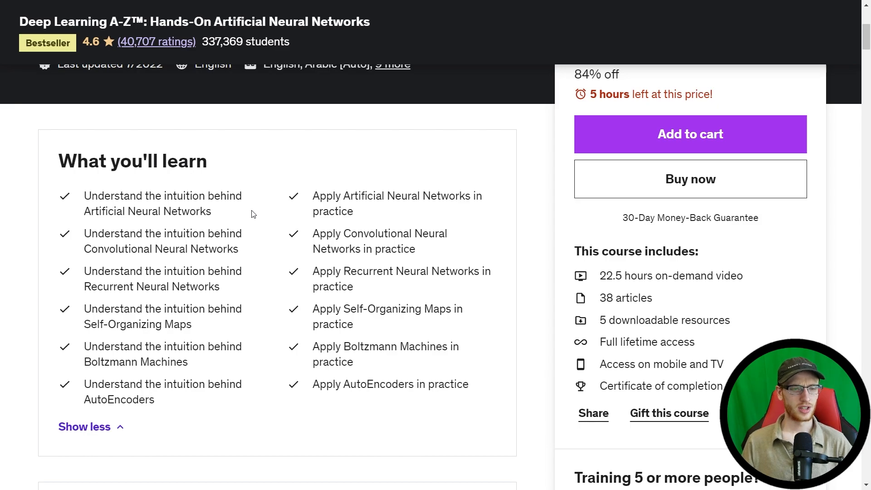
pyautogui.moveTo(249, 256)
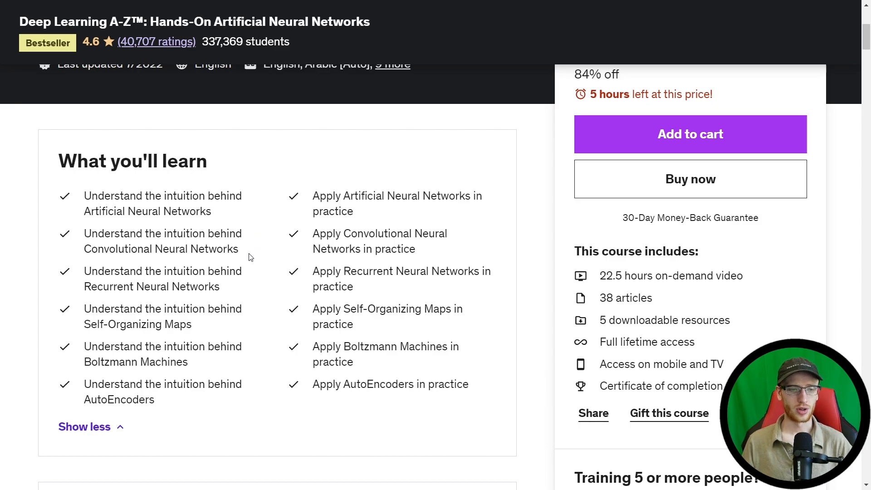
pyautogui.scroll(-3)
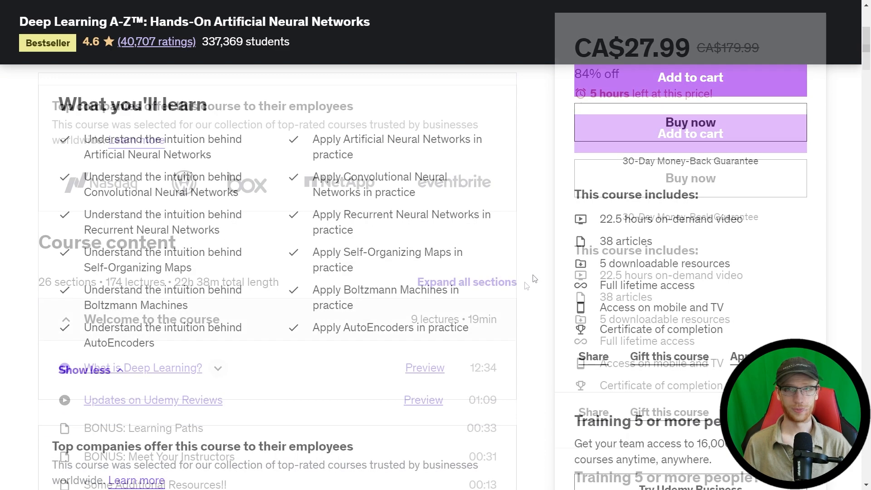
# Step: Expand the ANN Intuition section and scroll past its lectures toward the CNN and RNN sections
pyautogui.scroll(-3)
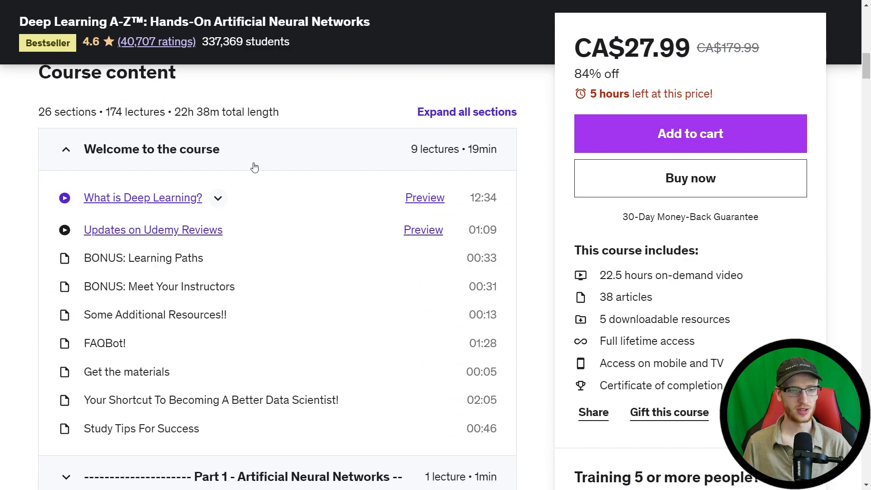
pyautogui.moveTo(216, 285)
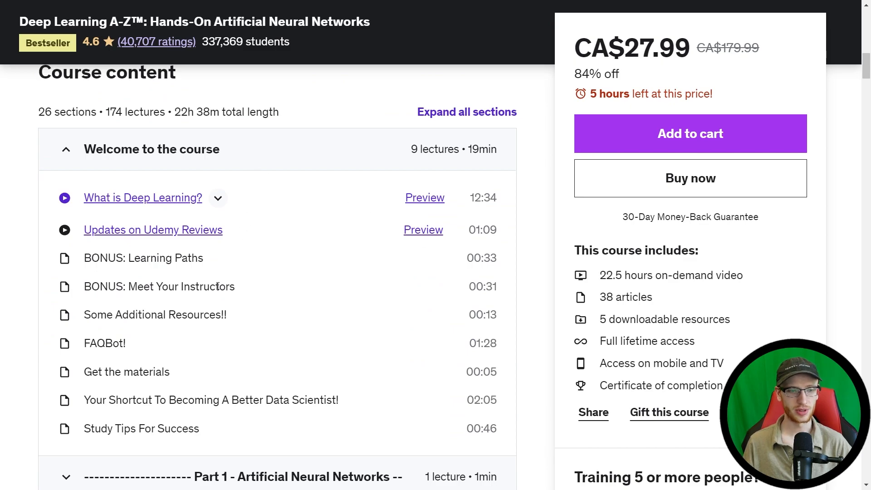
pyautogui.scroll(-3)
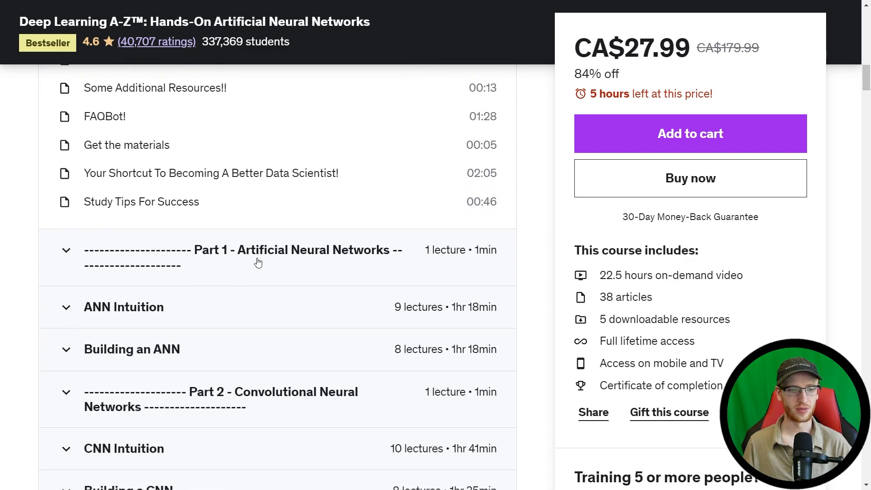
pyautogui.scroll(-3)
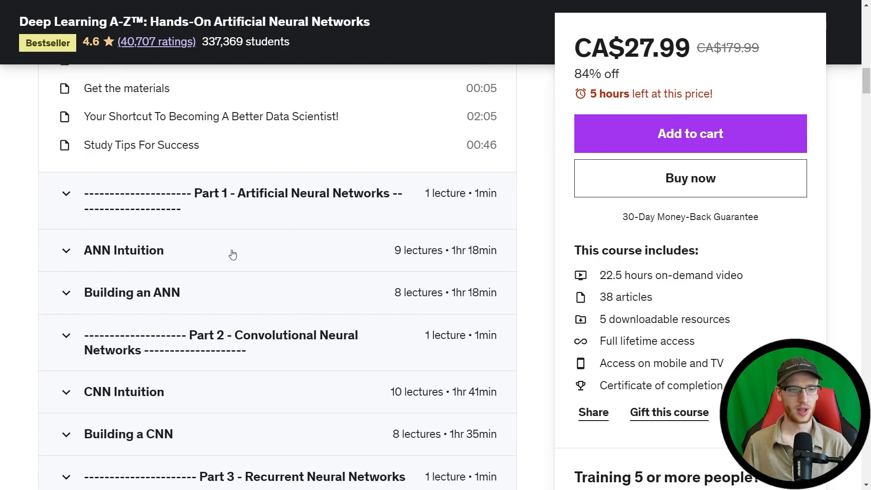
pyautogui.click(124, 250)
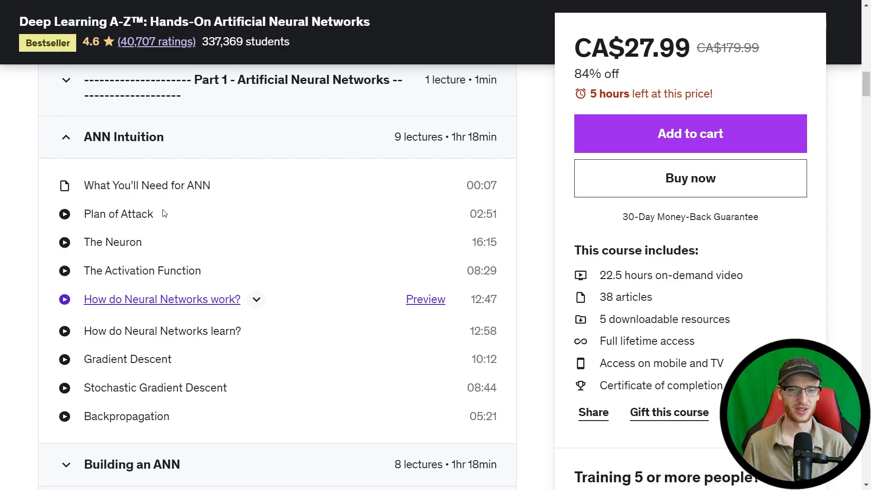
pyautogui.moveTo(531, 203)
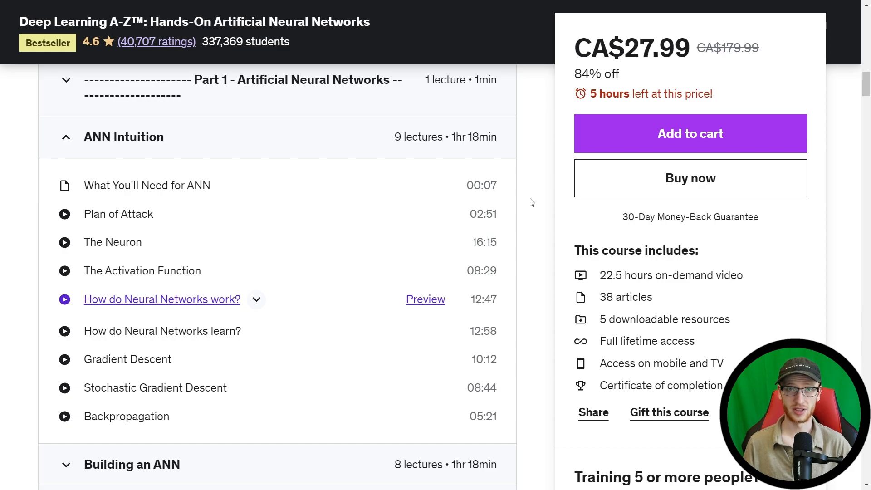
pyautogui.moveTo(268, 275)
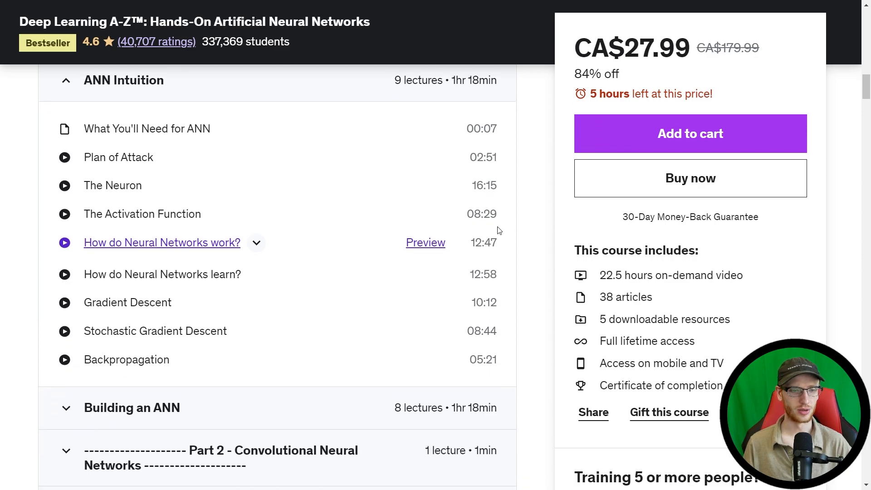
pyautogui.moveTo(330, 256)
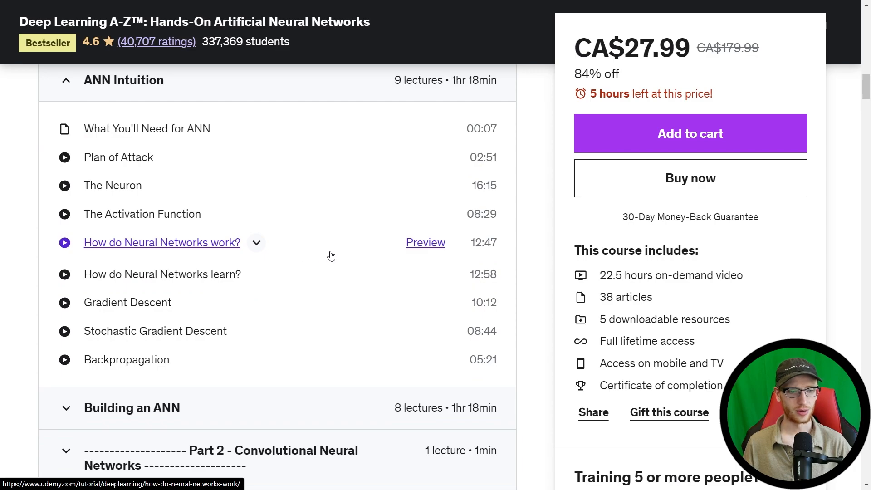
pyautogui.moveTo(537, 291)
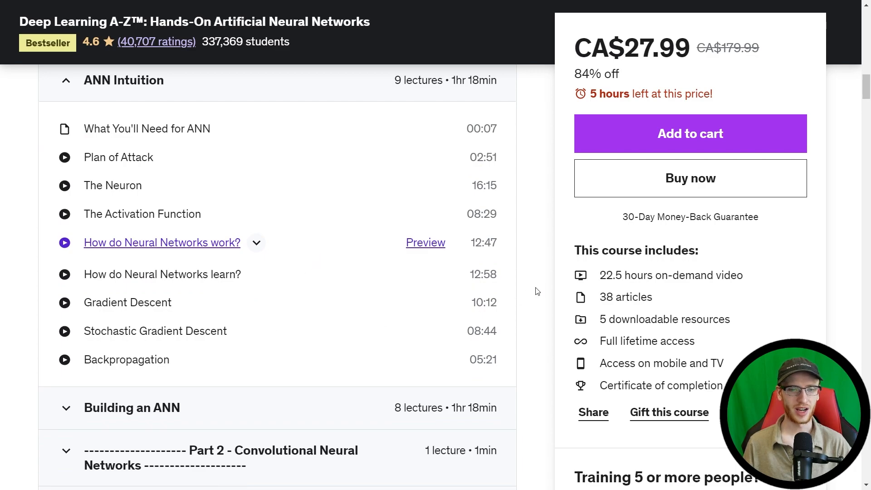
pyautogui.moveTo(530, 300)
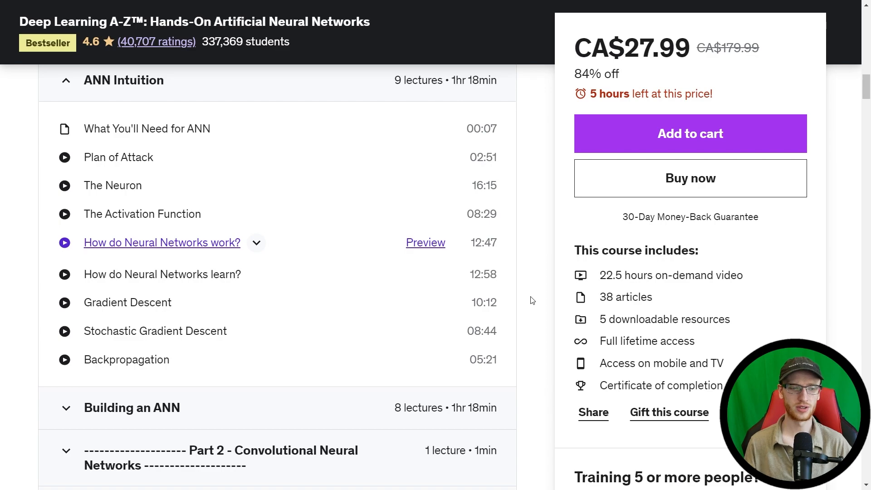
pyautogui.moveTo(256, 360)
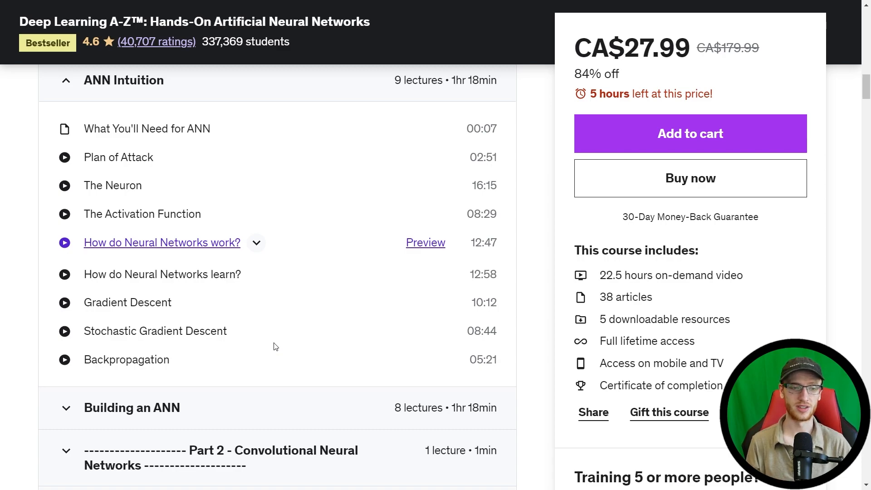
pyautogui.moveTo(527, 203)
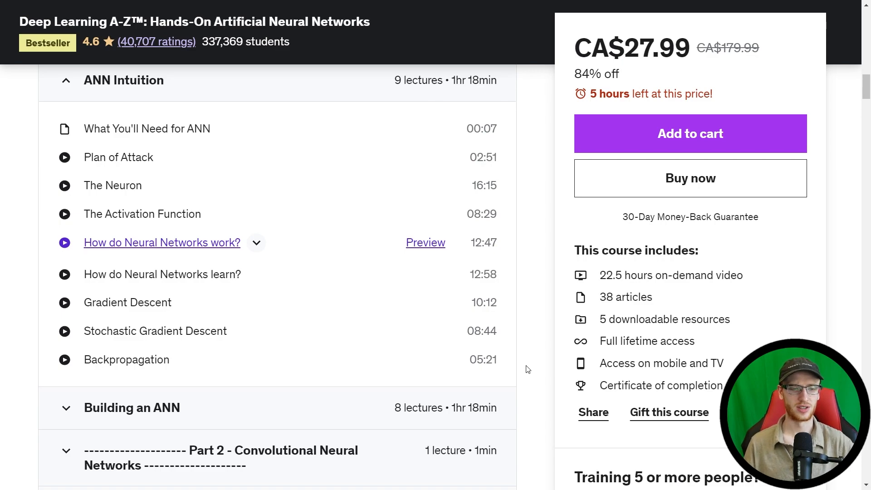
pyautogui.scroll(-3)
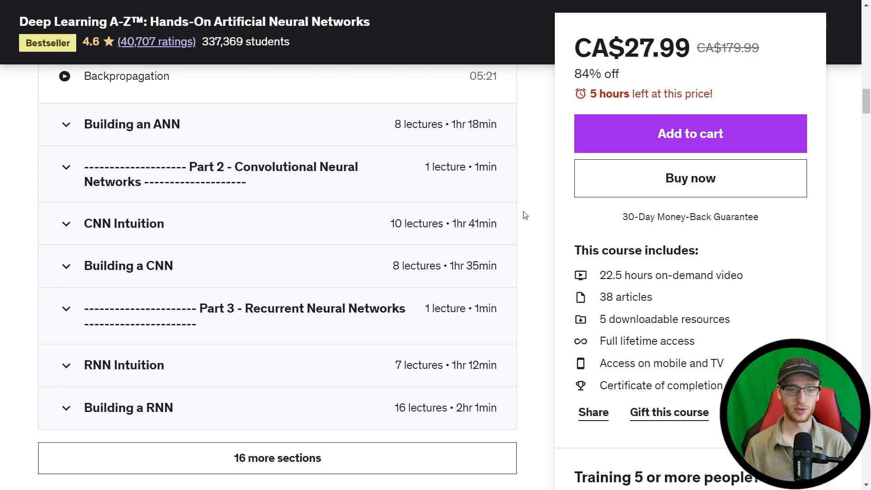
pyautogui.moveTo(542, 202)
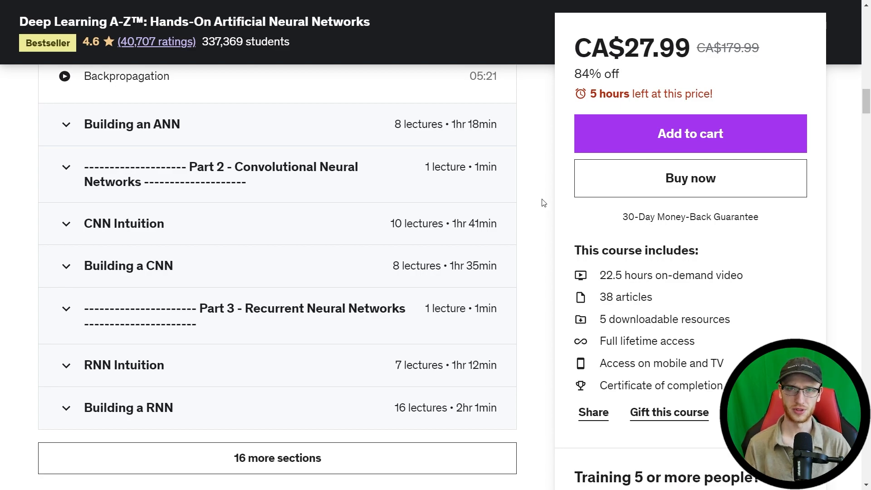
pyautogui.moveTo(532, 266)
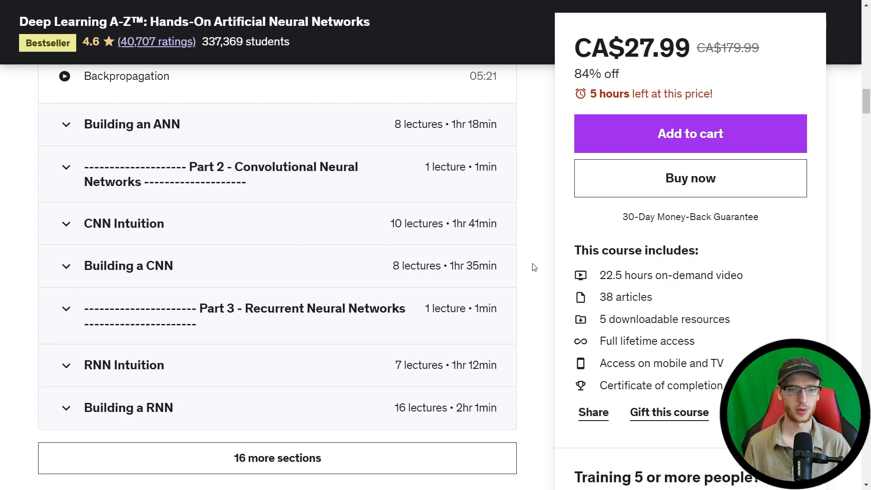
pyautogui.moveTo(288, 233)
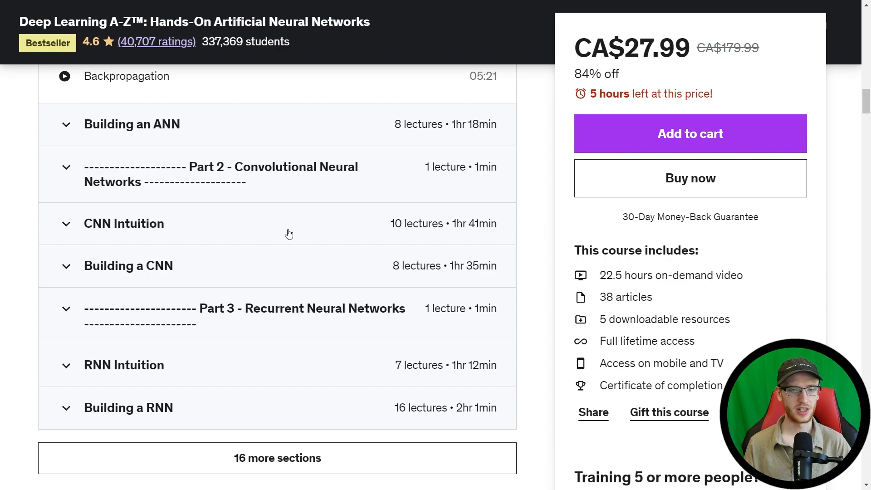
# Step: Expand CNN Intuition and scroll through its lectures down to RNN Intuition
pyautogui.click(124, 223)
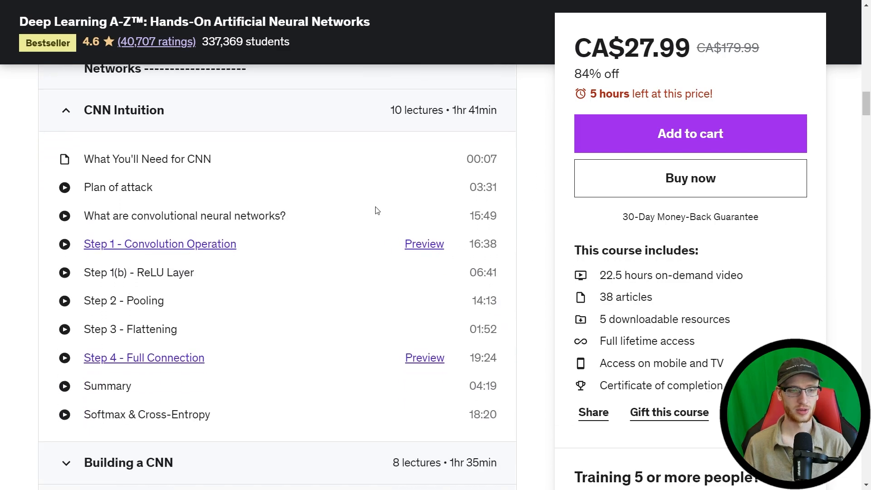
pyautogui.moveTo(215, 282)
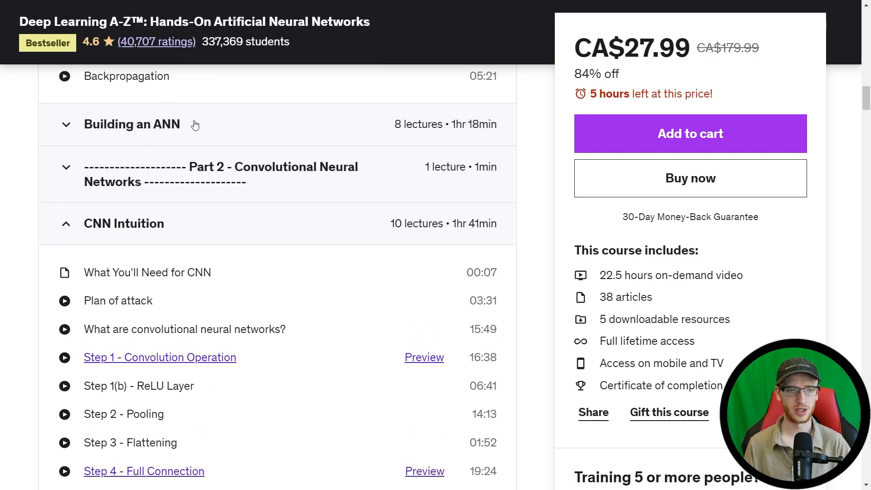
pyautogui.scroll(-3)
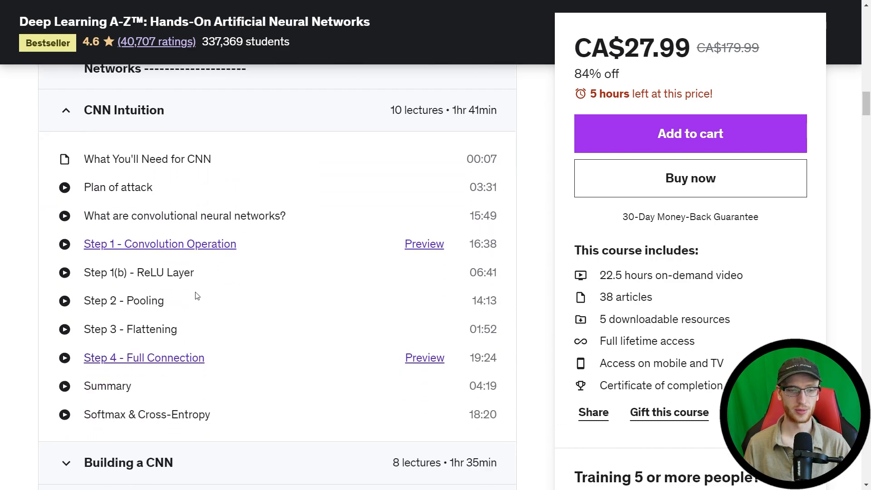
pyautogui.moveTo(224, 273)
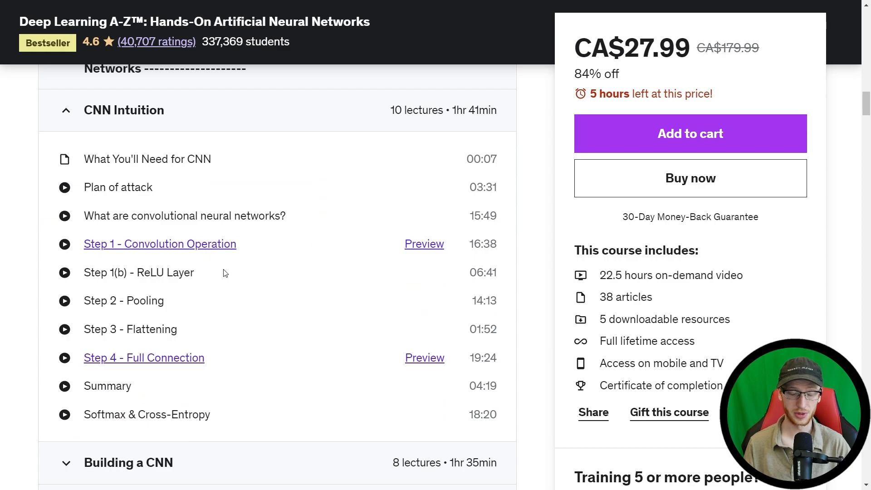
pyautogui.scroll(-3)
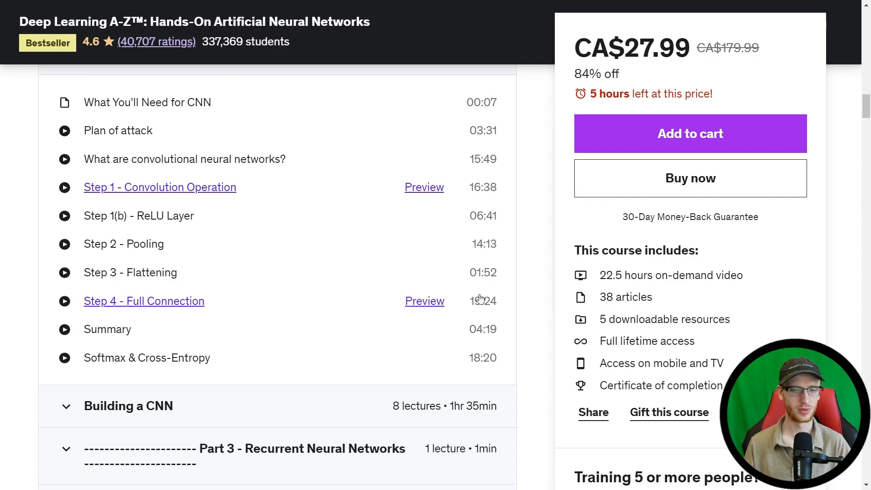
pyautogui.moveTo(256, 311)
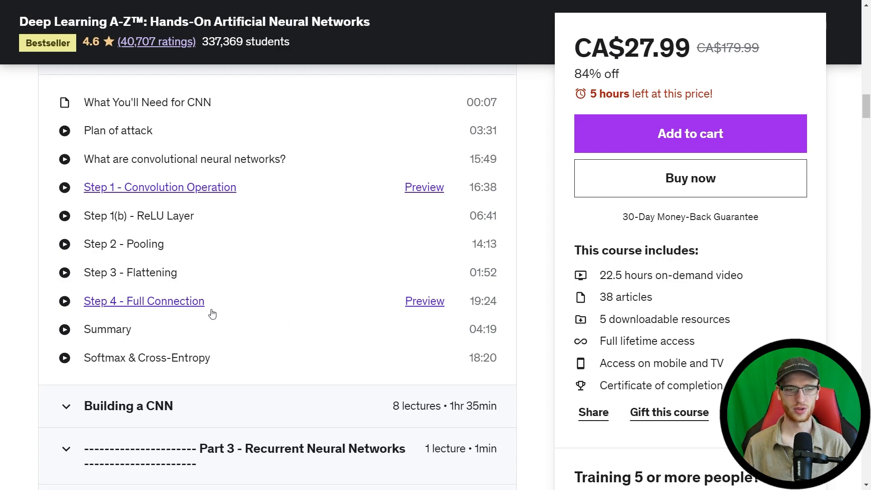
pyautogui.moveTo(200, 257)
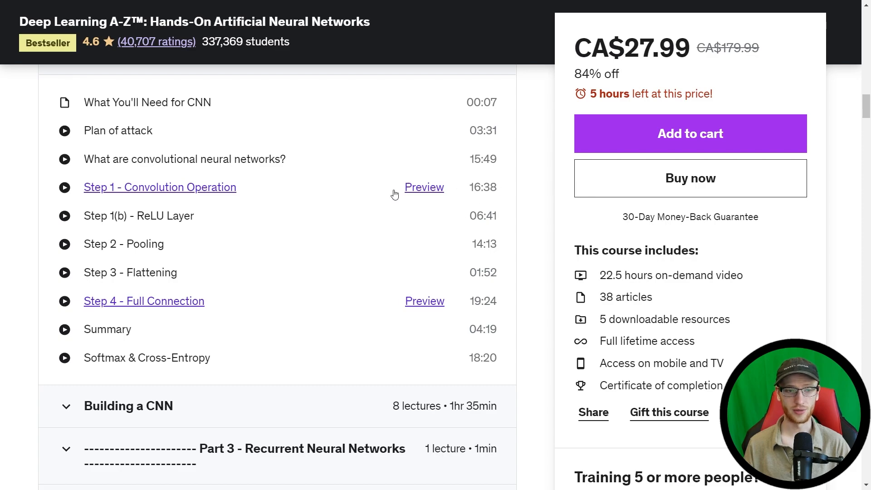
pyautogui.moveTo(532, 188)
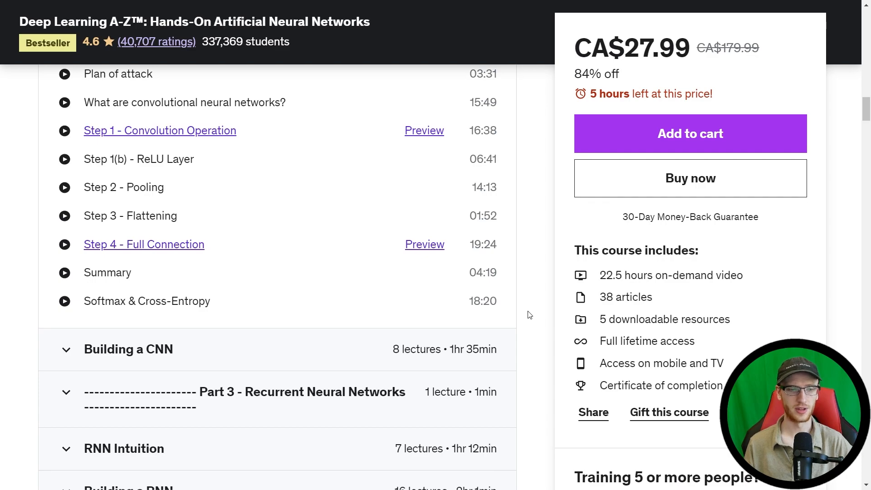
pyautogui.moveTo(287, 297)
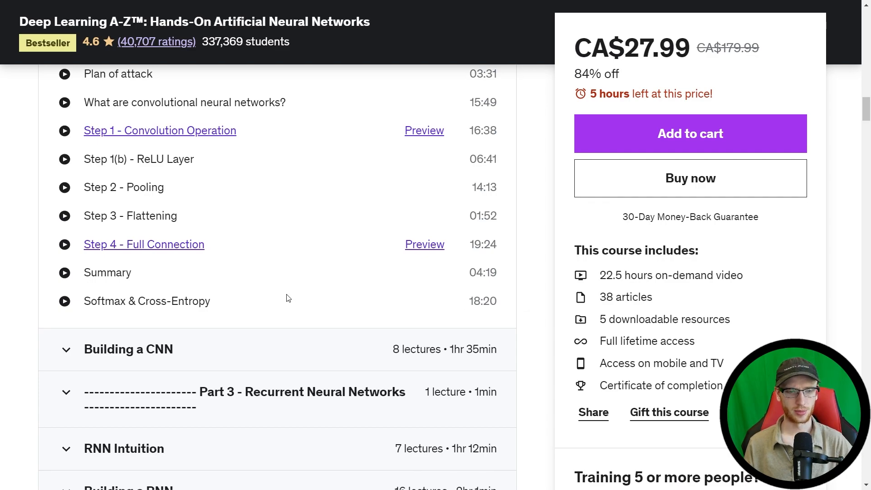
pyautogui.moveTo(280, 308)
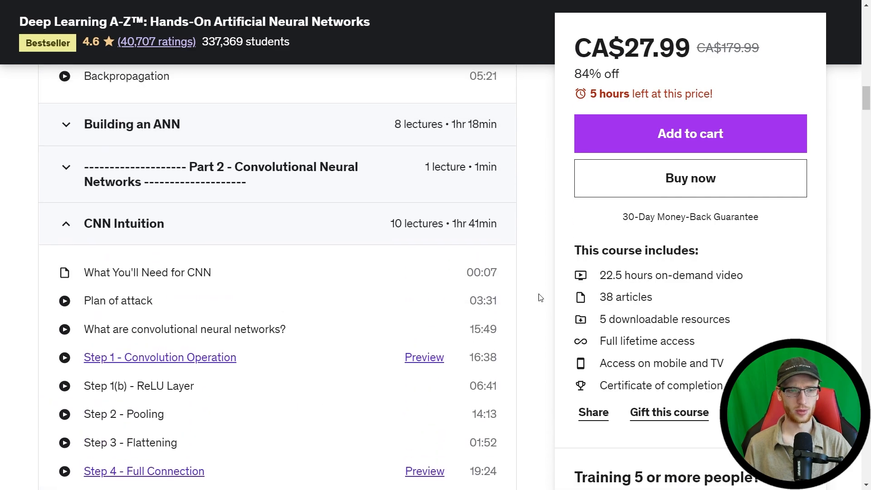
pyautogui.moveTo(444, 132)
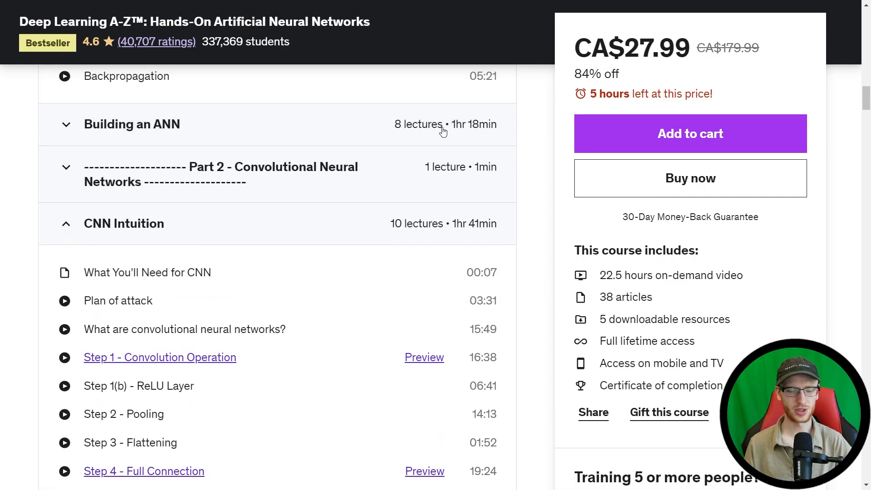
pyautogui.scroll(-3)
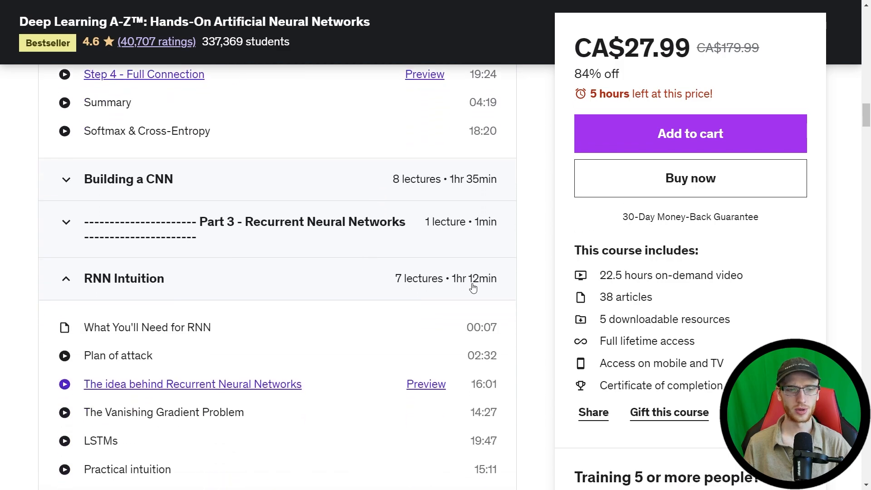
# Step: Scroll past the RNN Intuition lectures to the Building a RNN section header
pyautogui.scroll(-3)
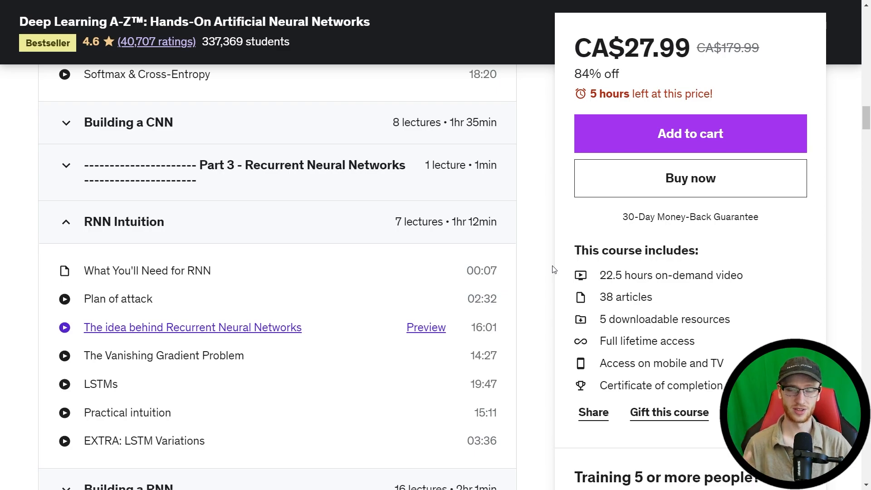
pyautogui.moveTo(557, 293)
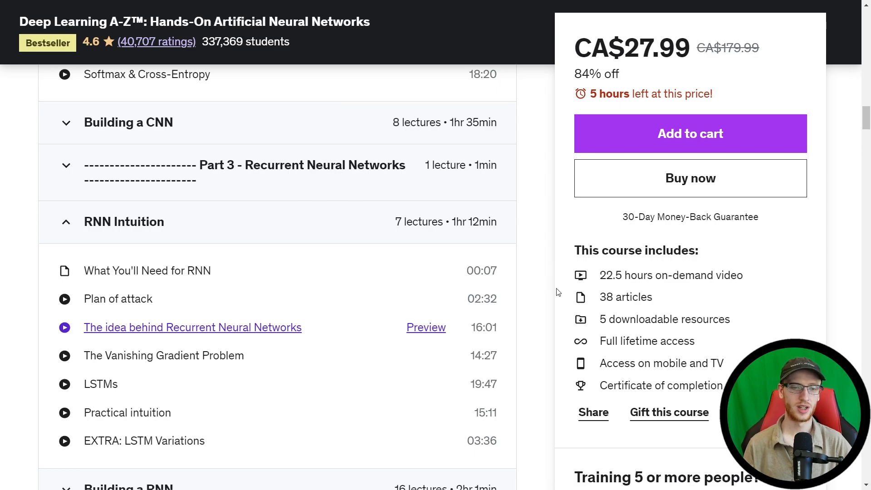
pyautogui.moveTo(548, 269)
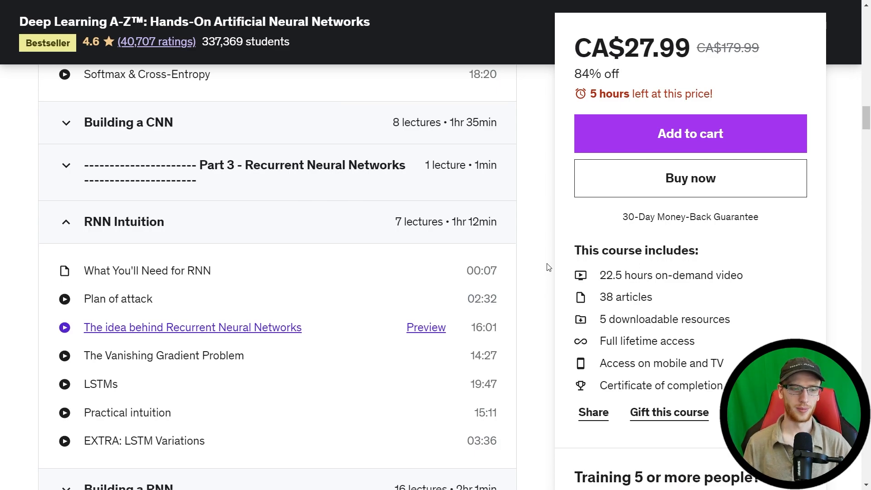
pyautogui.scroll(-3)
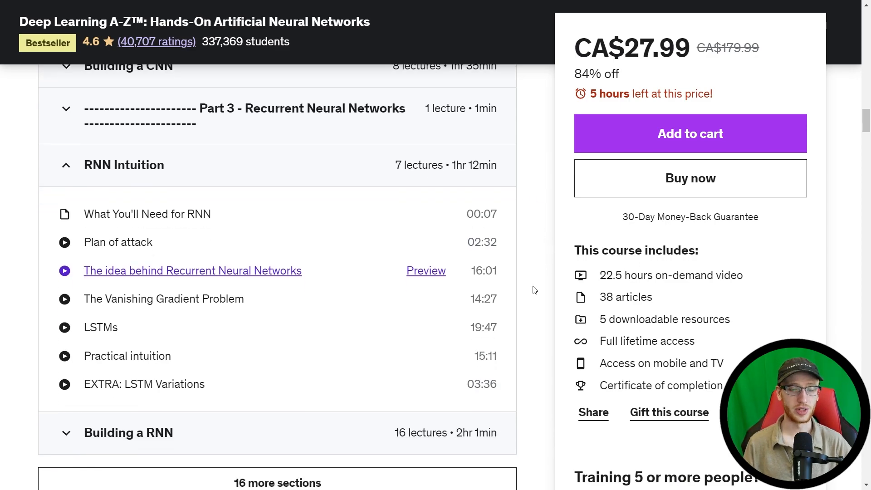
pyautogui.moveTo(538, 246)
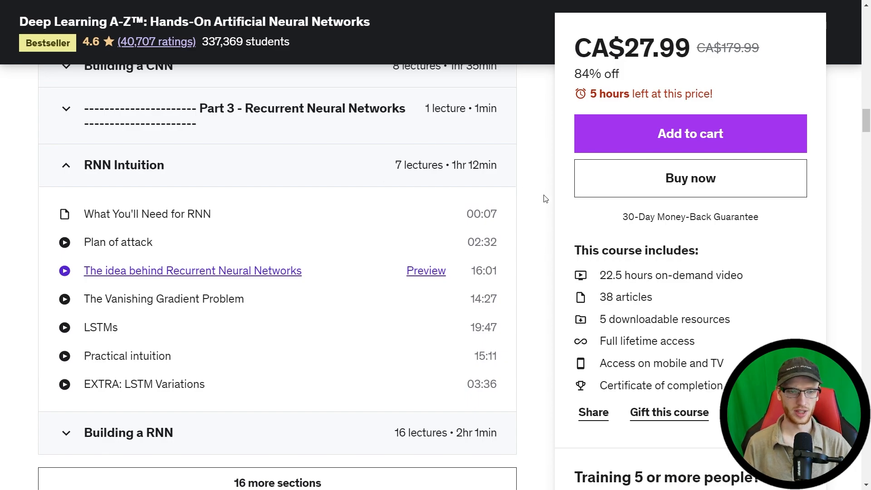
pyautogui.scroll(-3)
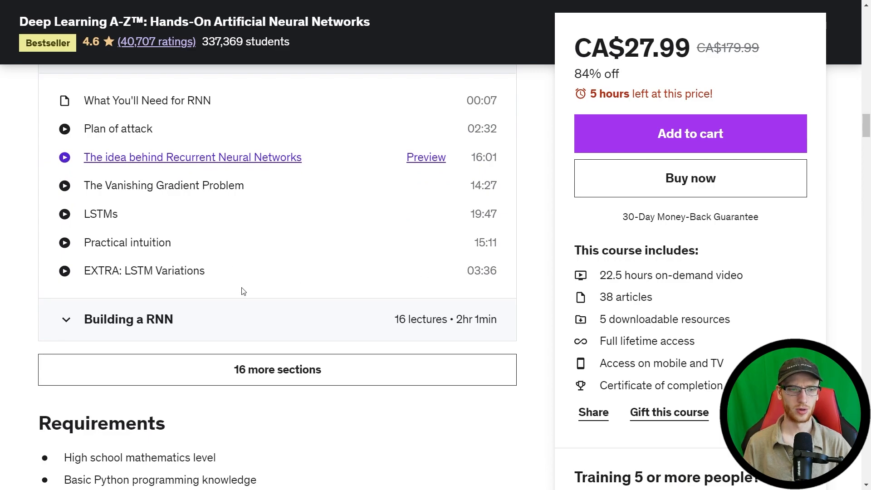
pyautogui.moveTo(528, 290)
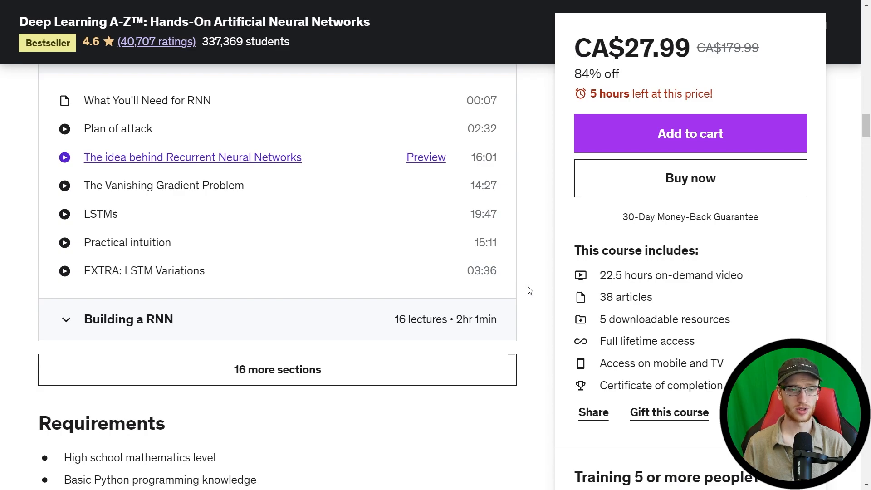
pyautogui.moveTo(552, 290)
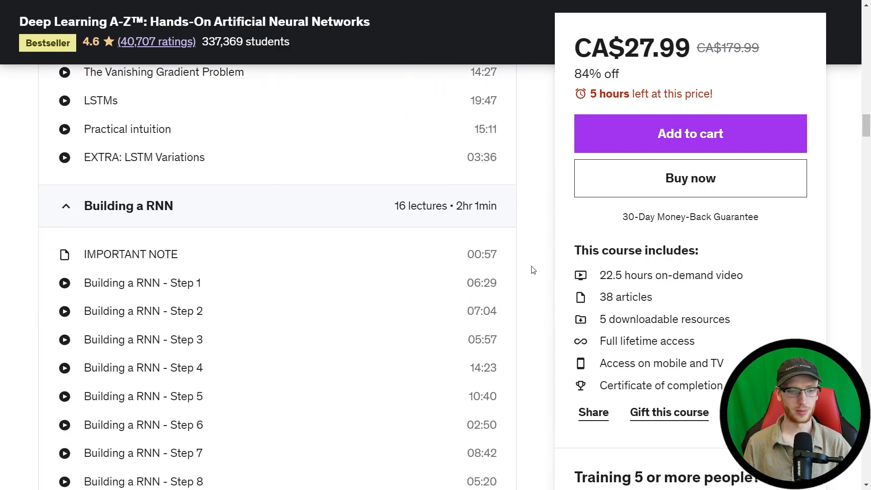
# Step: Reveal the 16 remaining curriculum sections beyond Building a RNN
pyautogui.scroll(-3)
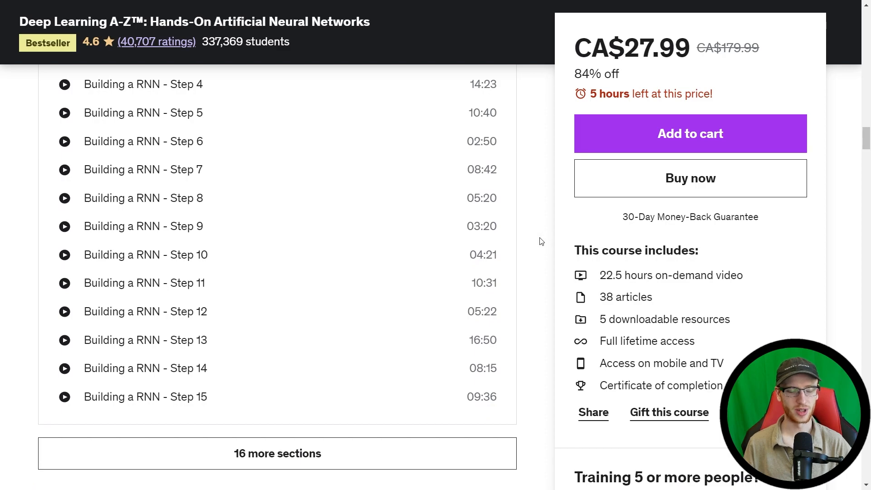
pyautogui.scroll(-3)
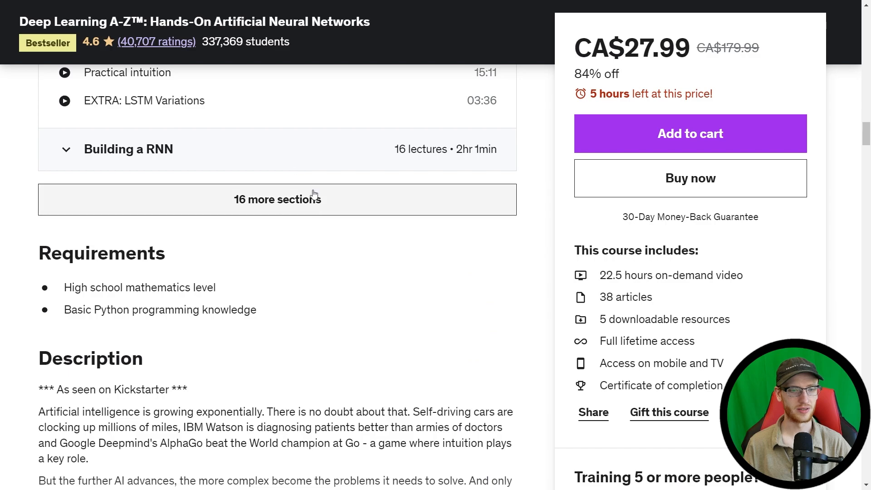
pyautogui.click(278, 200)
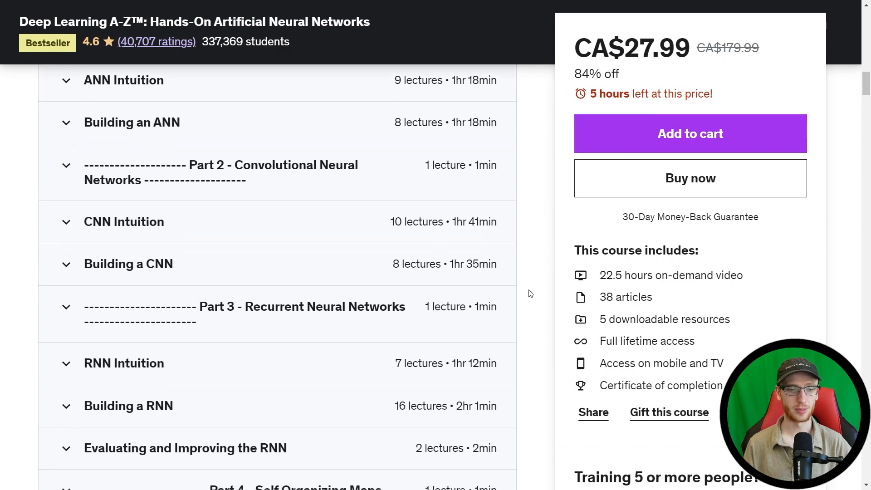
pyautogui.moveTo(532, 325)
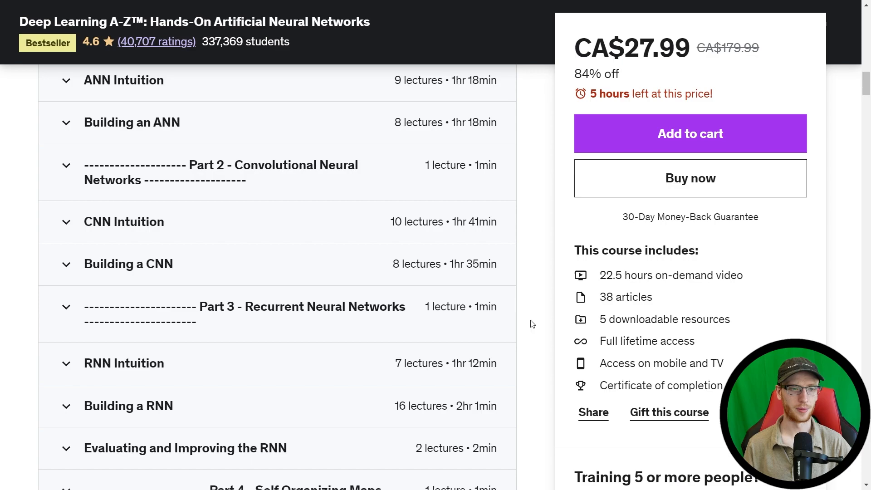
# Step: Collapse SOMs Intuition and expand Building a SOM to list its six lectures
pyautogui.scroll(-3)
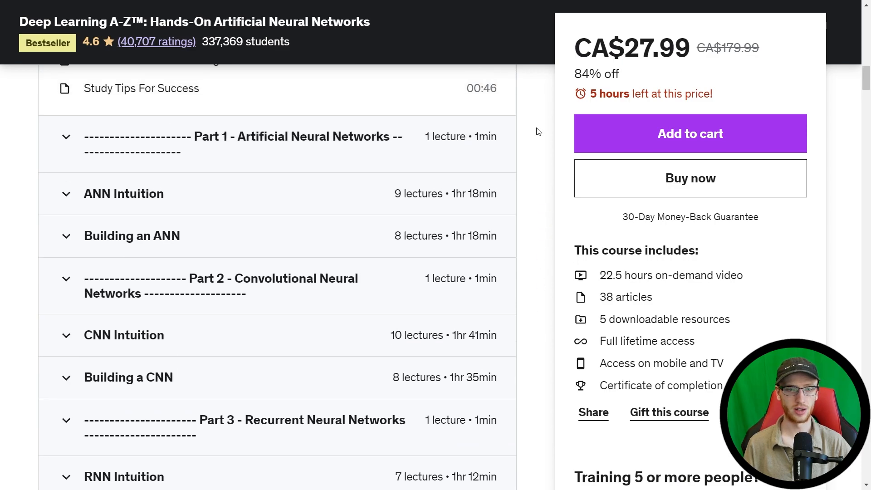
pyautogui.moveTo(254, 147)
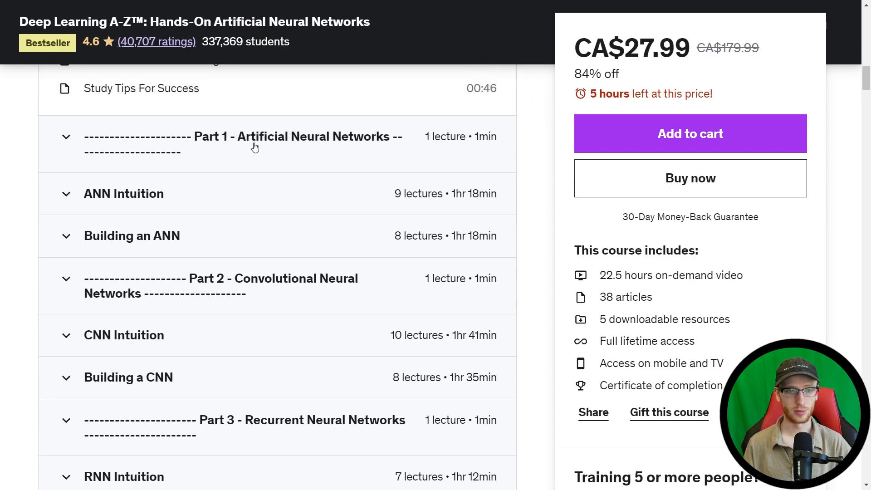
pyautogui.scroll(-3)
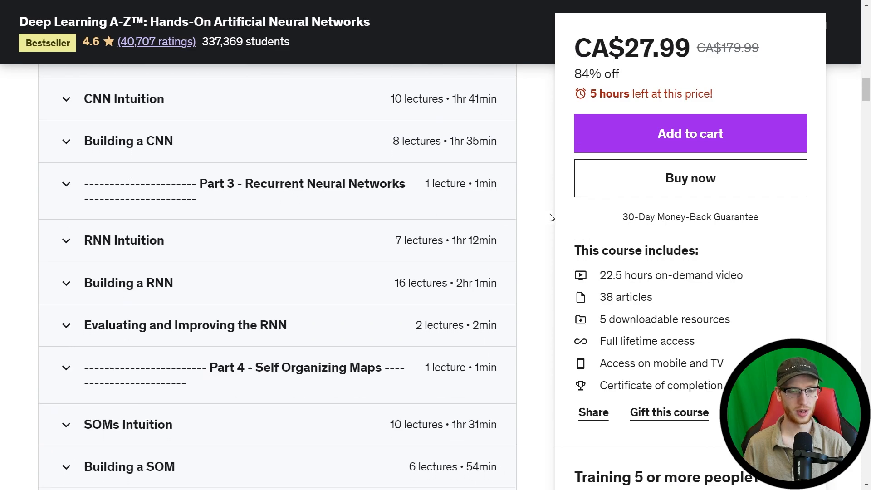
pyautogui.scroll(-3)
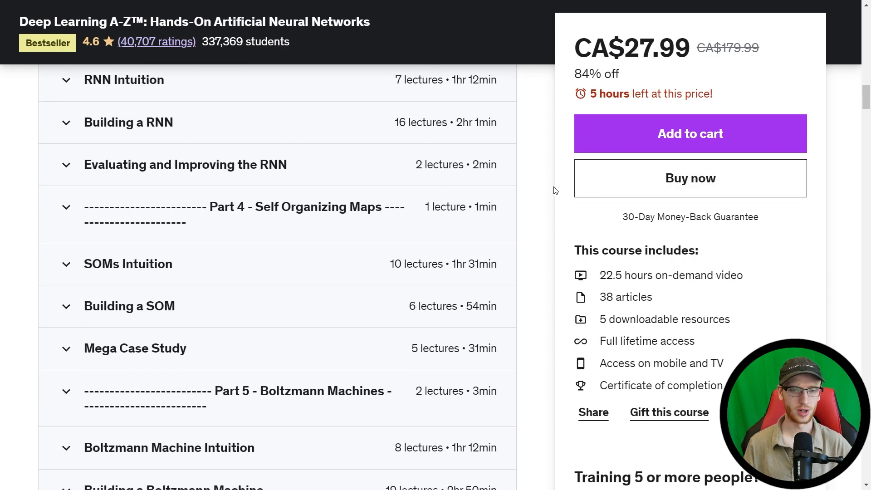
pyautogui.scroll(-3)
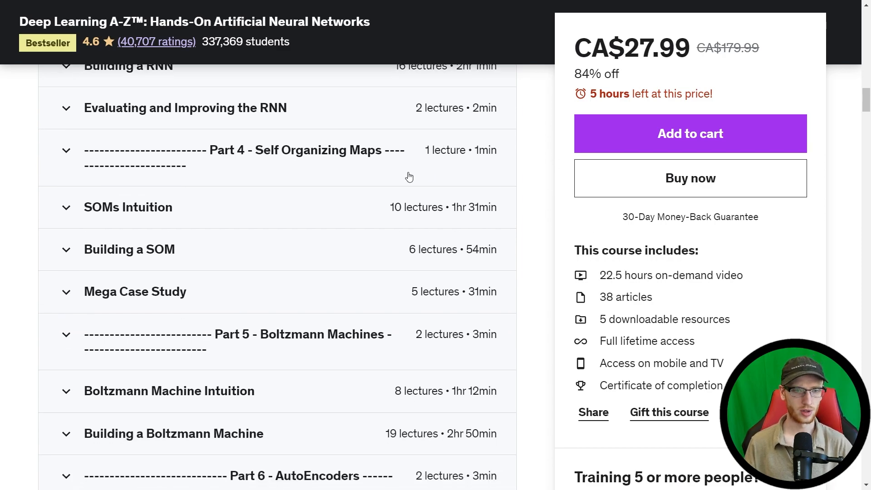
pyautogui.click(65, 150)
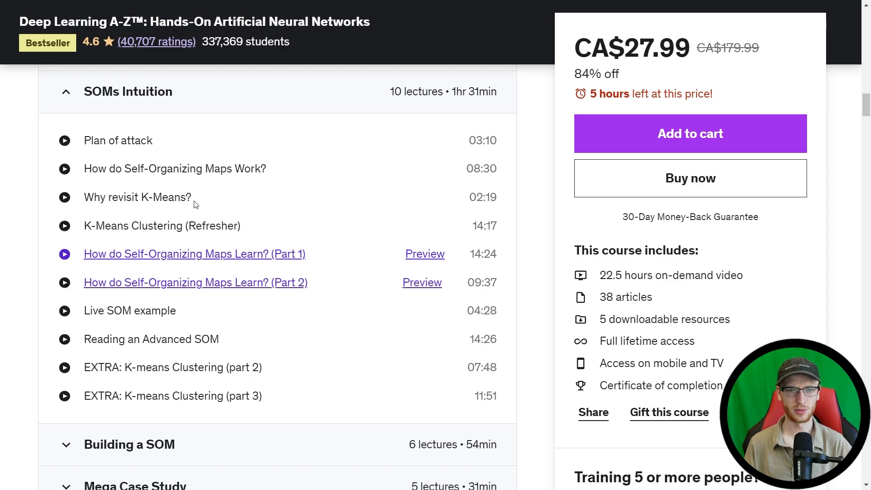
pyautogui.moveTo(528, 232)
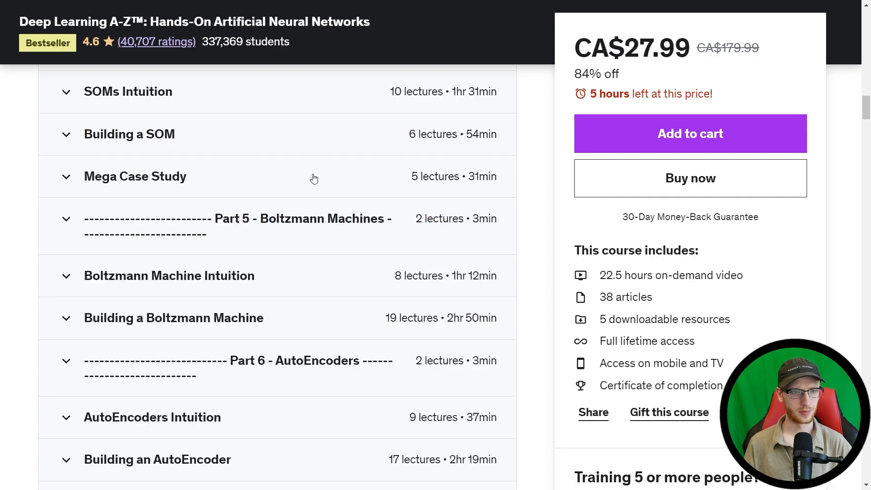
pyautogui.click(129, 134)
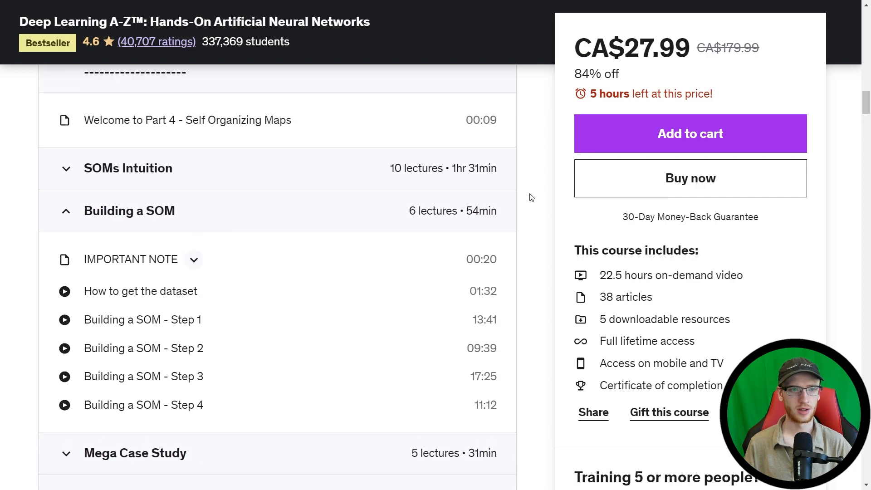
# Step: Expand Boltzmann Machine Intuition and scroll through its lectures
pyautogui.scroll(-3)
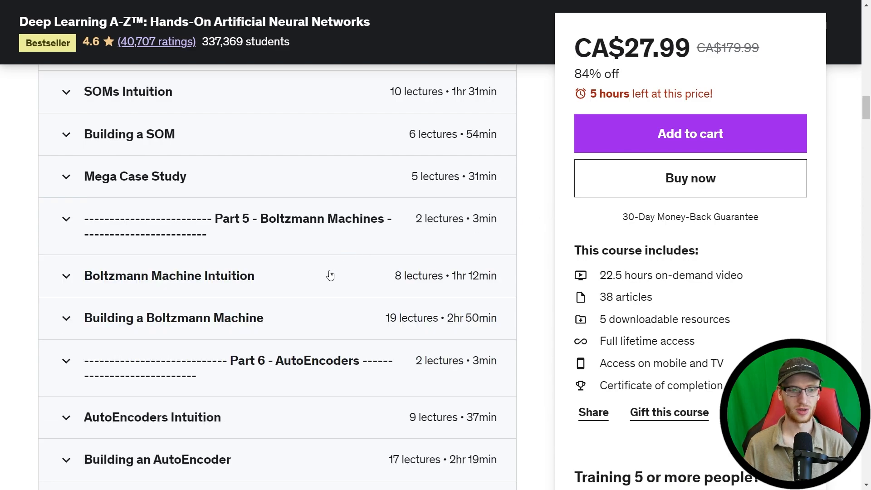
pyautogui.click(168, 275)
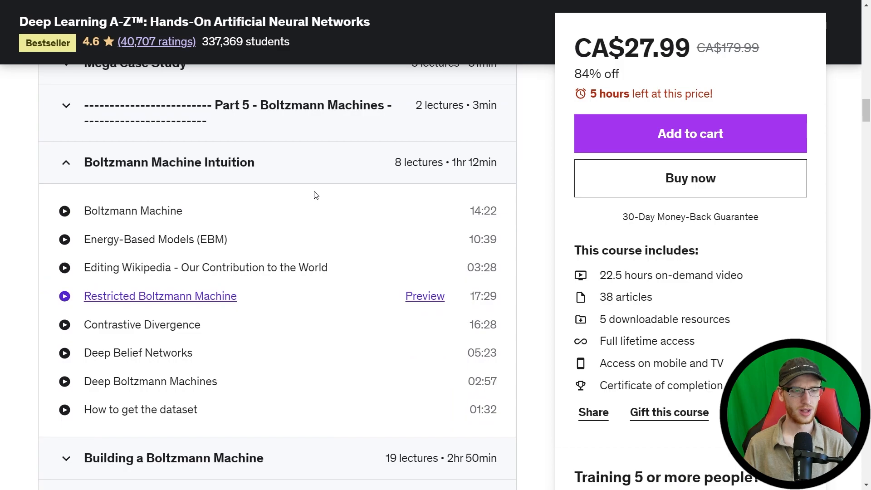
pyautogui.moveTo(280, 170)
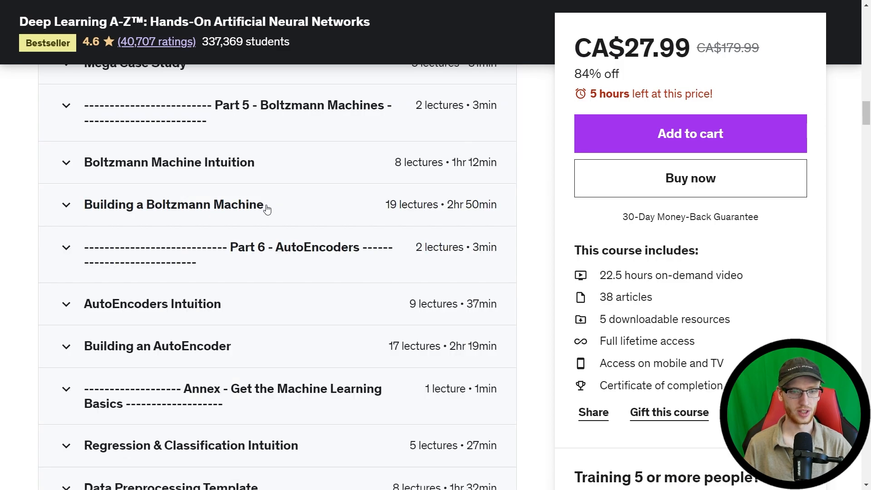
pyautogui.scroll(-3)
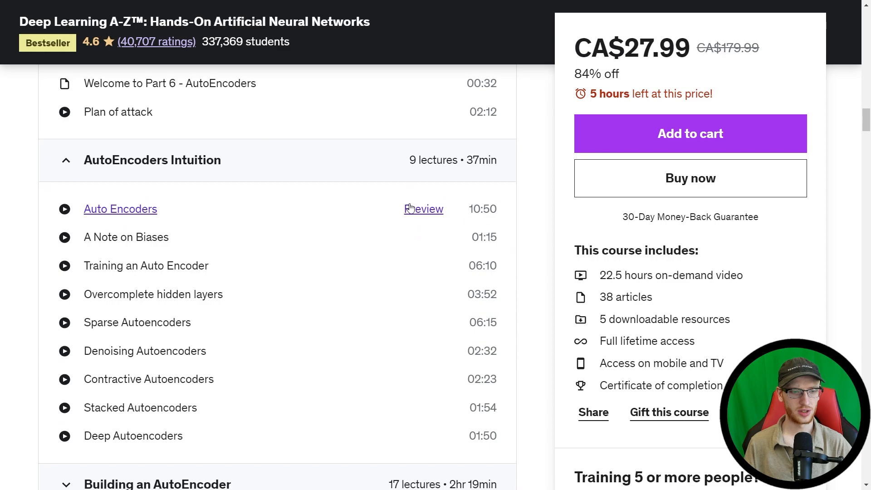
# Step: Expand the Regression & Classification Intuition annex to list its five lectures
pyautogui.scroll(-3)
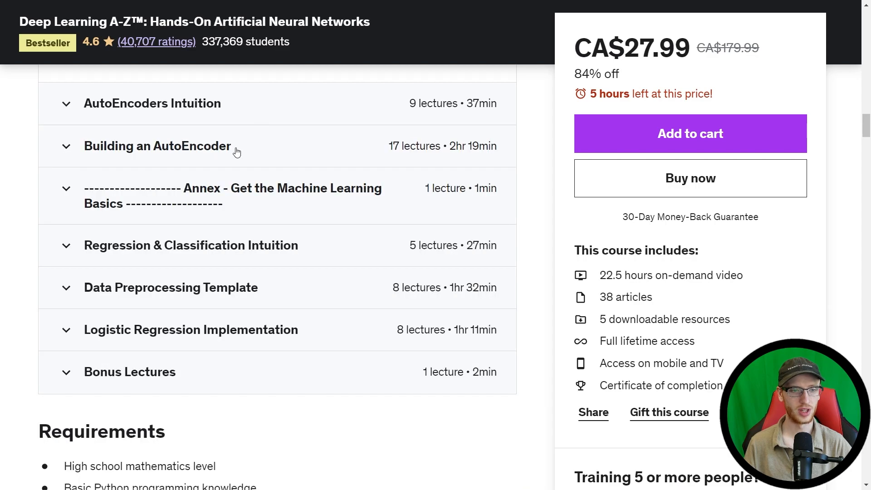
pyautogui.click(157, 146)
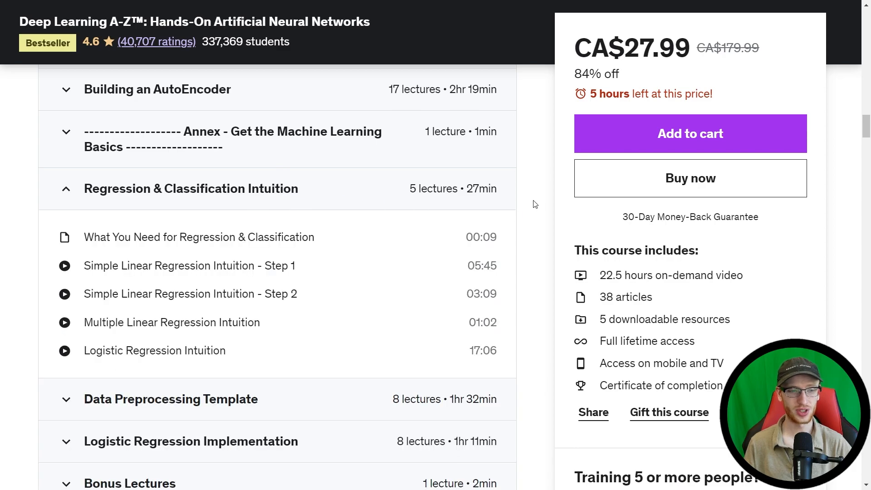
pyautogui.moveTo(548, 241)
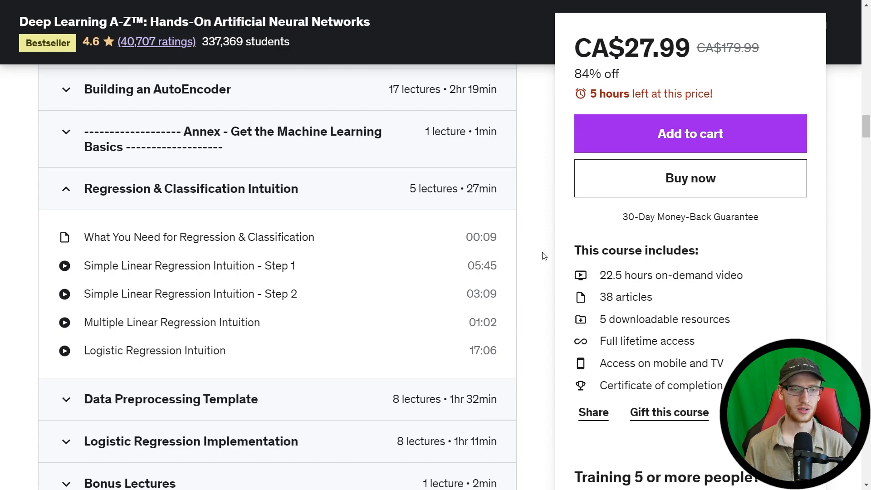
pyautogui.moveTo(589, 297)
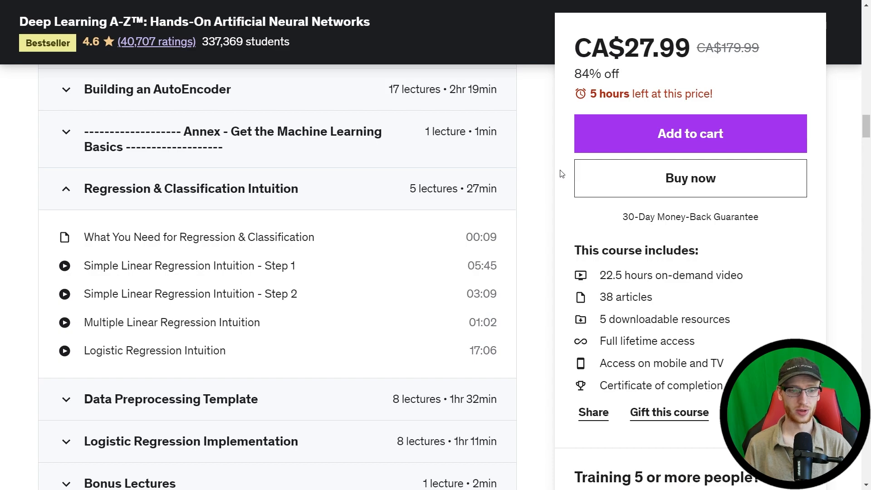
# Step: Scroll through the Regression & Classification Intuition lectures down to Requirements
pyautogui.scroll(-3)
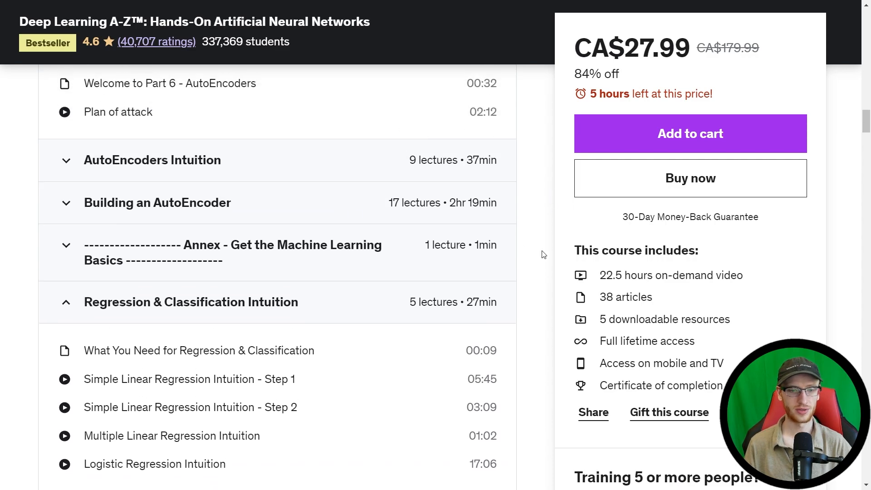
pyautogui.scroll(-3)
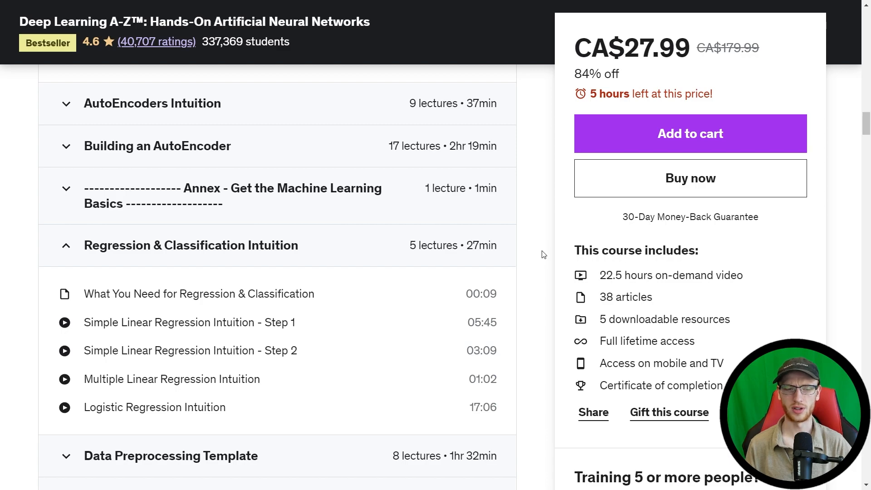
pyautogui.moveTo(568, 239)
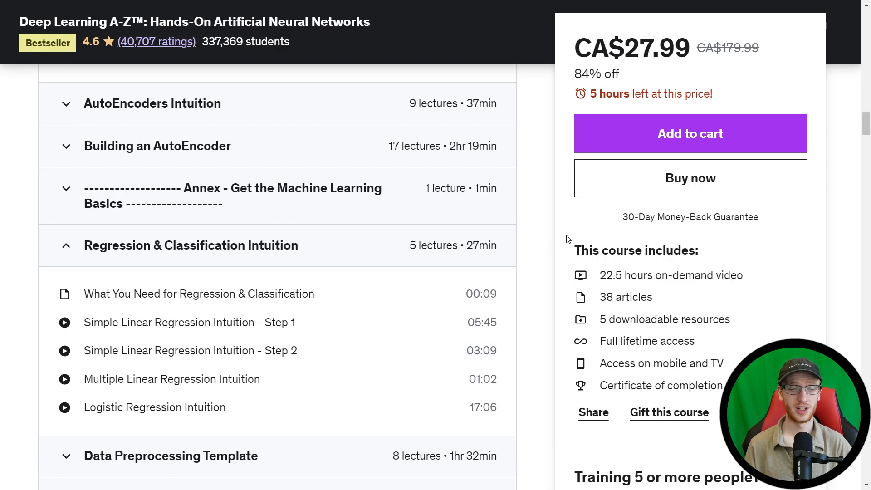
pyautogui.moveTo(532, 242)
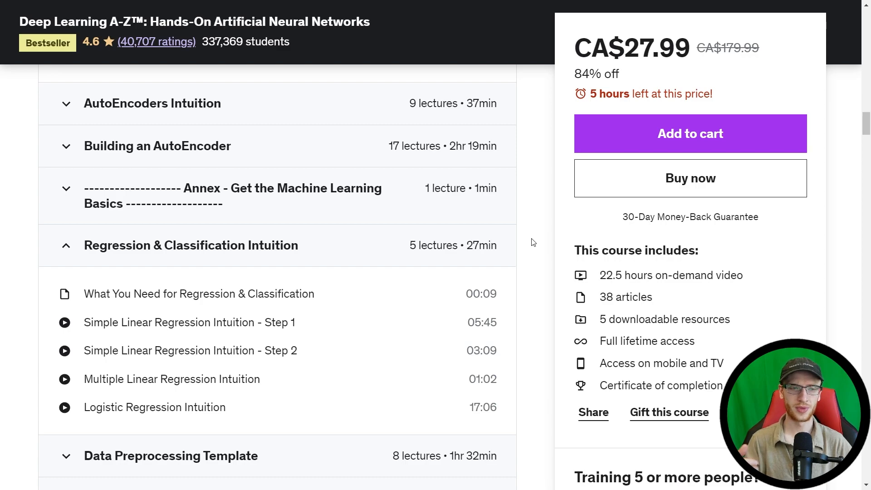
pyautogui.moveTo(319, 337)
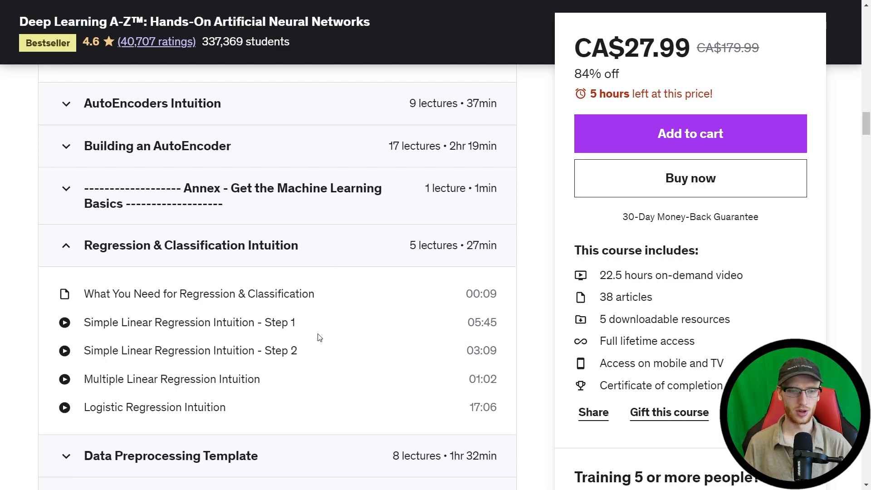
pyautogui.moveTo(334, 327)
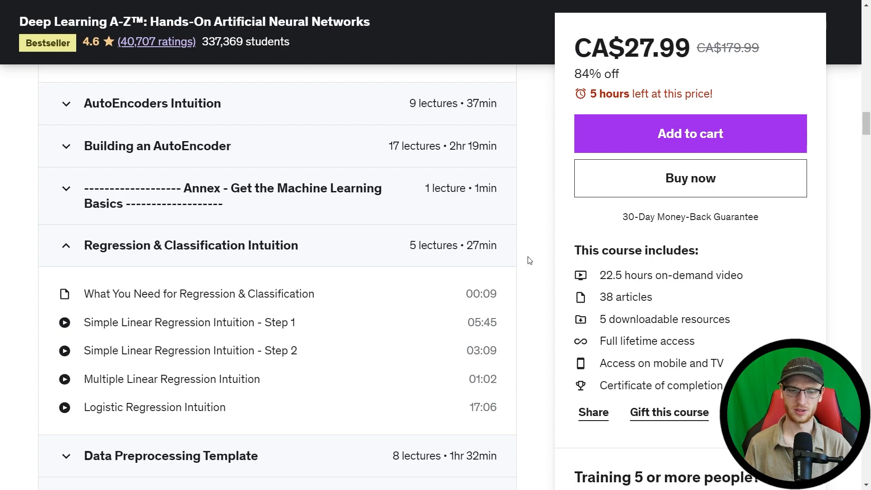
pyautogui.moveTo(354, 251)
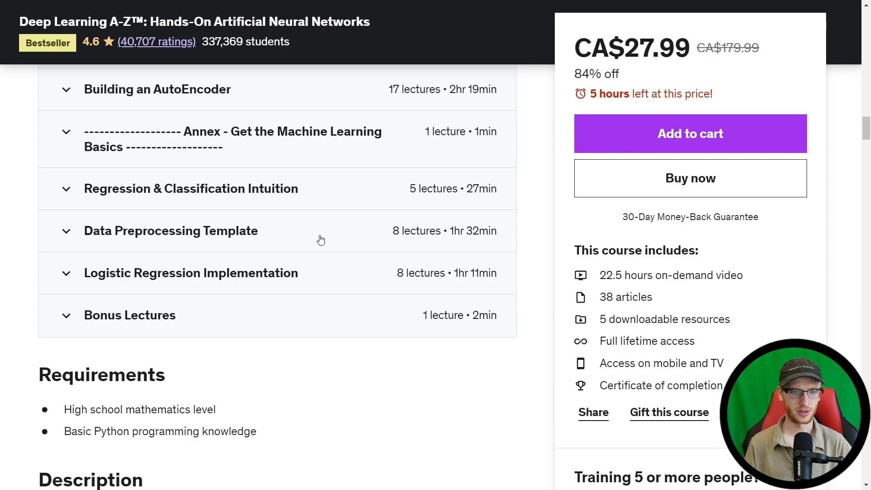
pyautogui.click(171, 231)
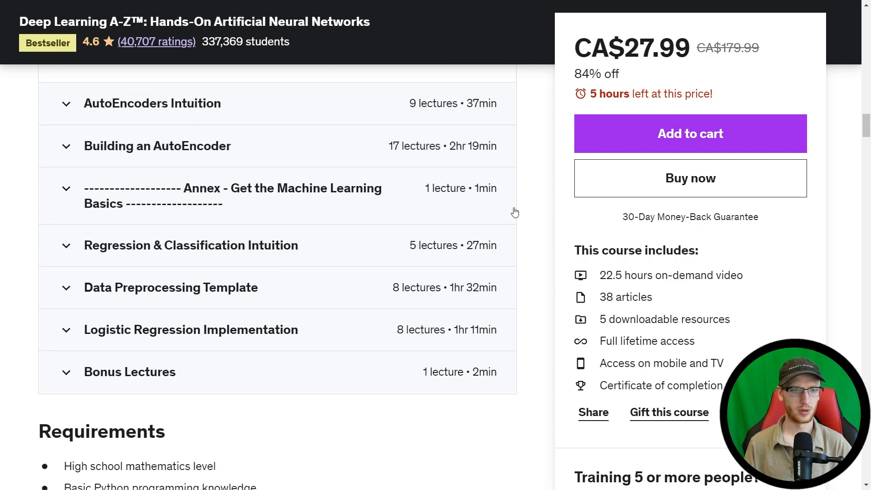
pyautogui.moveTo(567, 302)
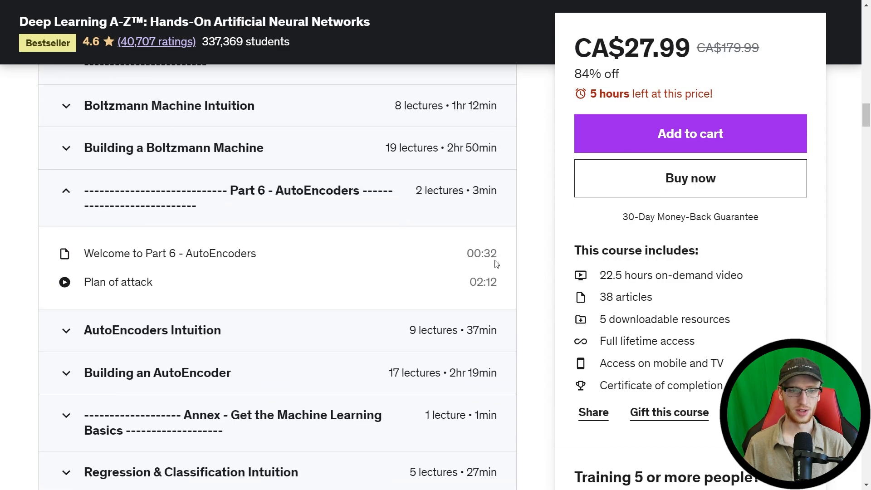
pyautogui.scroll(-3)
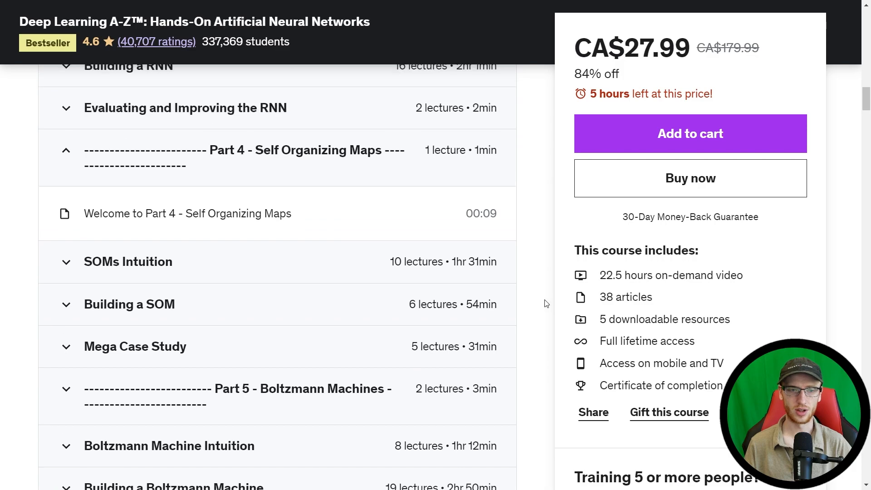
pyautogui.scroll(-3)
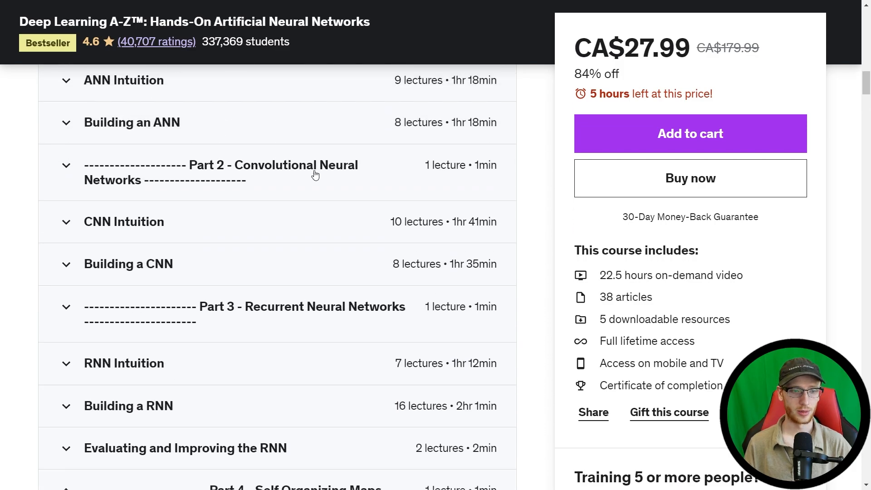
pyautogui.moveTo(552, 292)
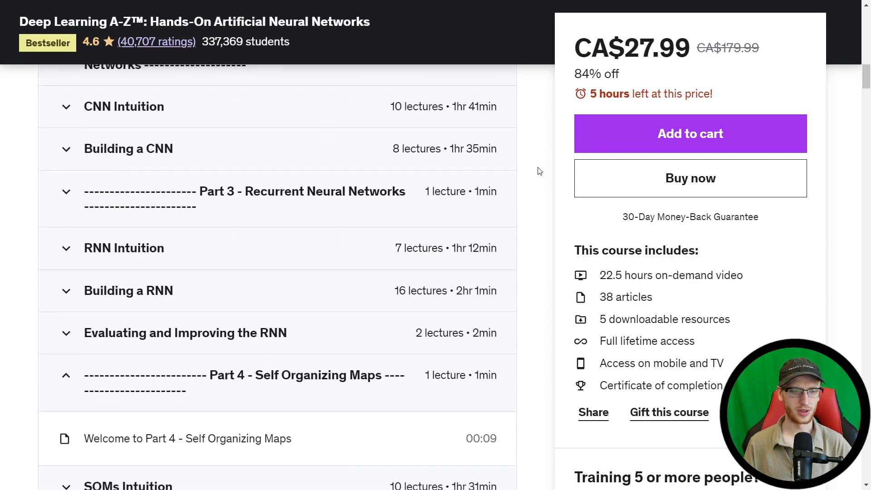
pyautogui.scroll(-3)
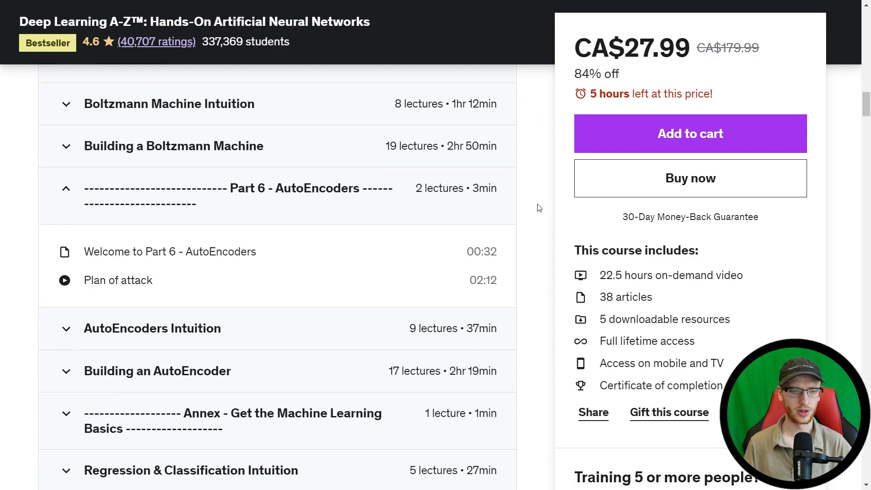
pyautogui.scroll(-3)
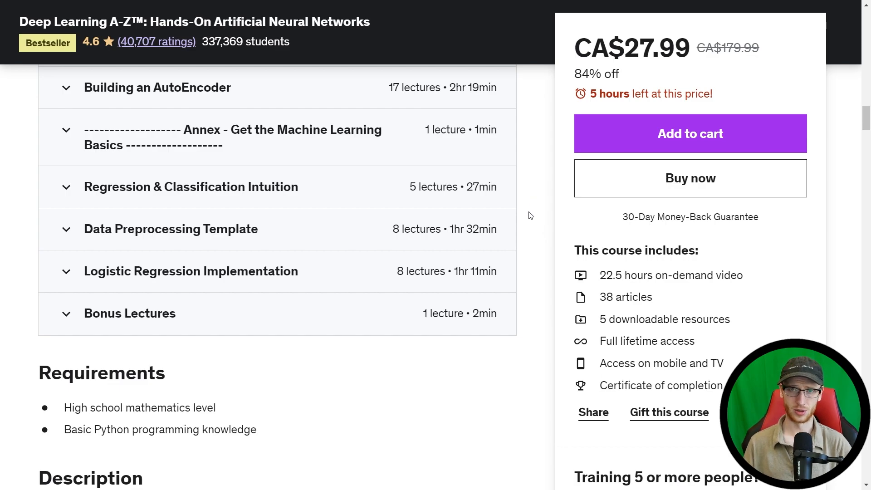
pyautogui.moveTo(554, 224)
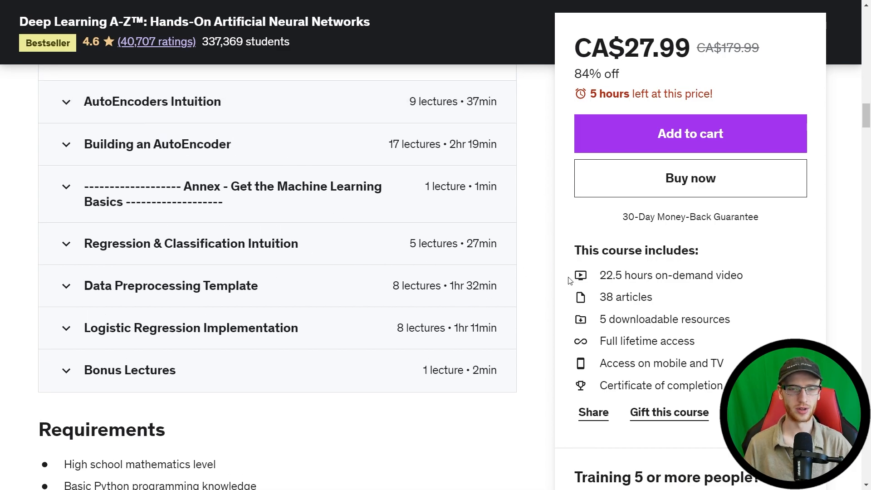
pyautogui.moveTo(549, 261)
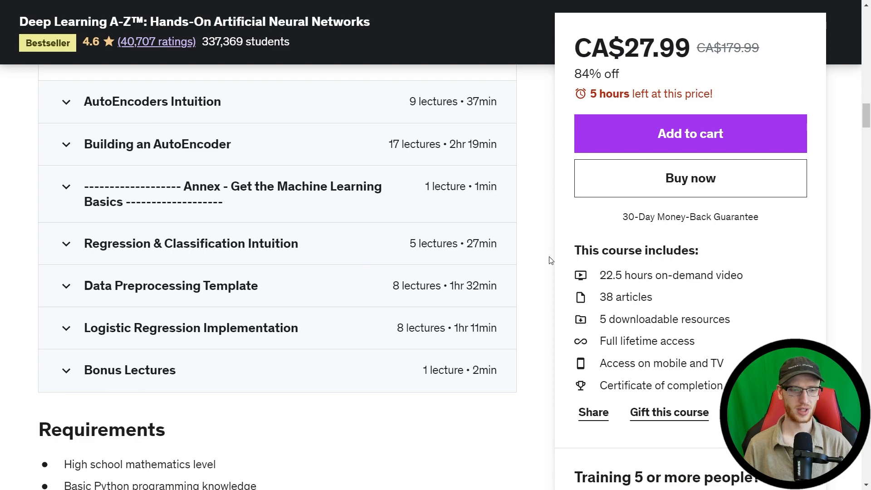
pyautogui.scroll(-3)
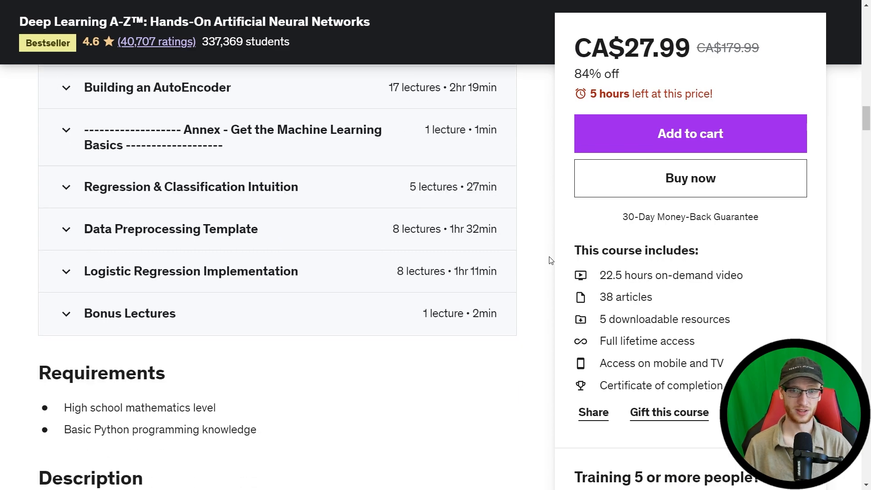